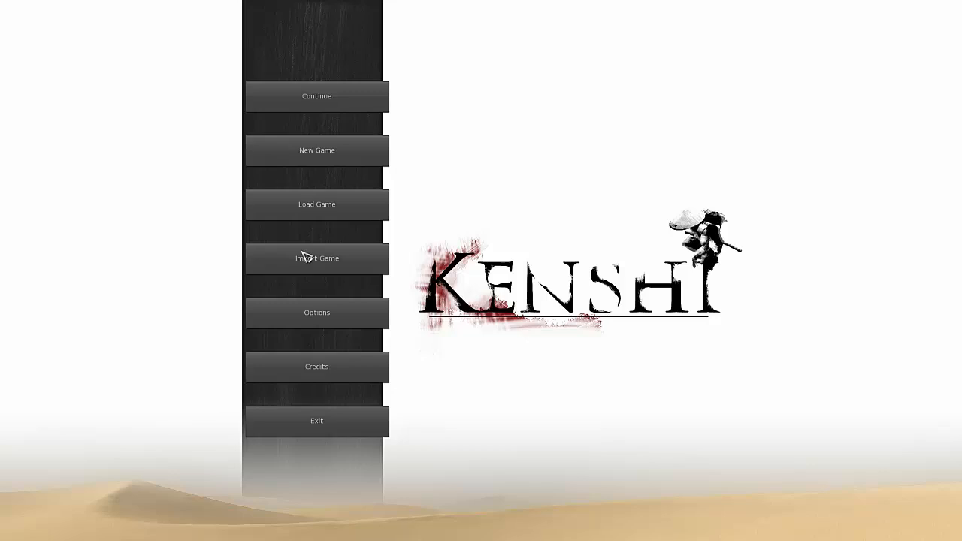
mouse_move(701, 363)
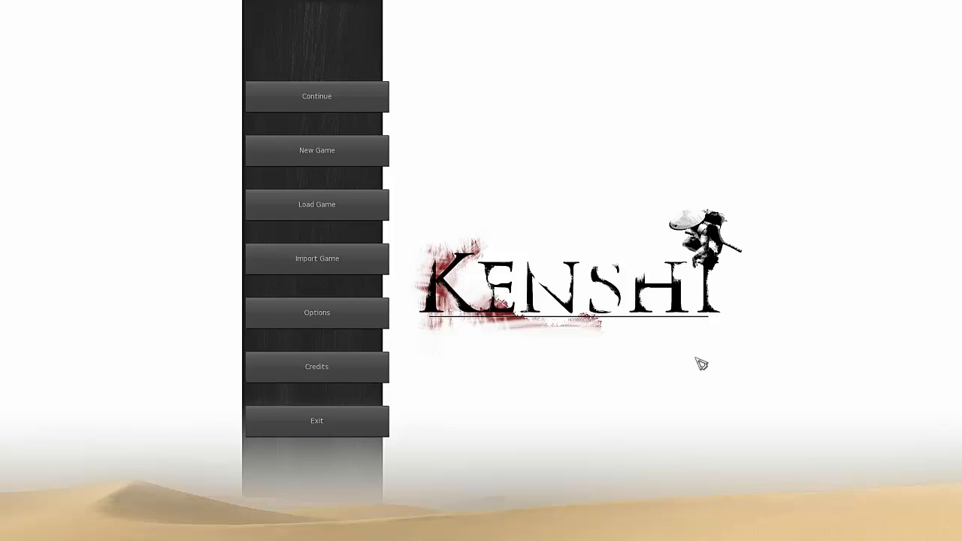
Begin a new game with The Wandering Trader start and building speed raised to 2
click(316, 151)
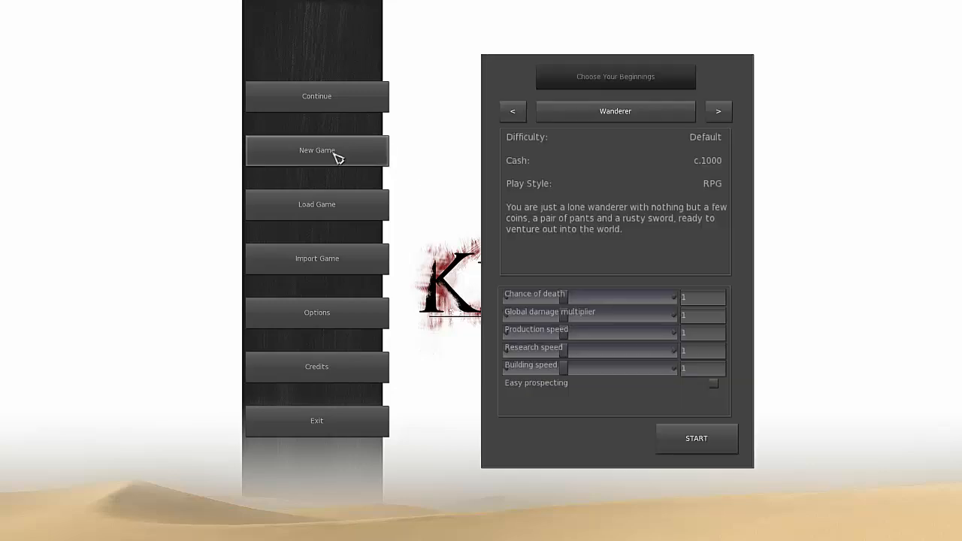
click(717, 111)
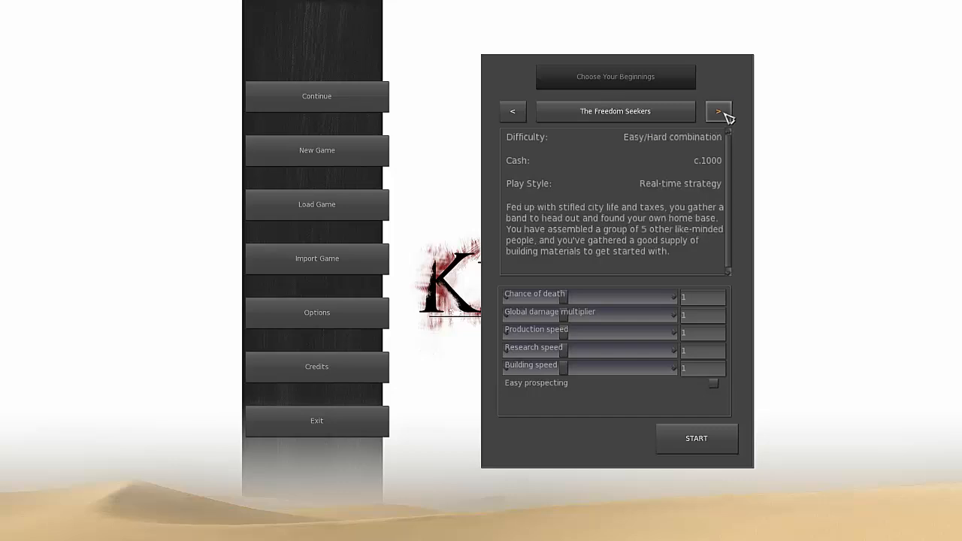
click(718, 111)
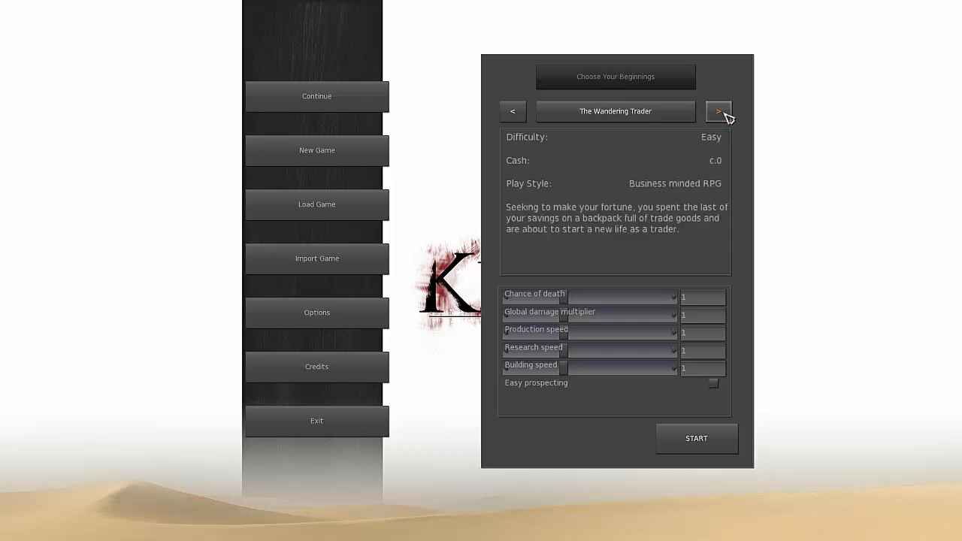
mouse_move(569, 331)
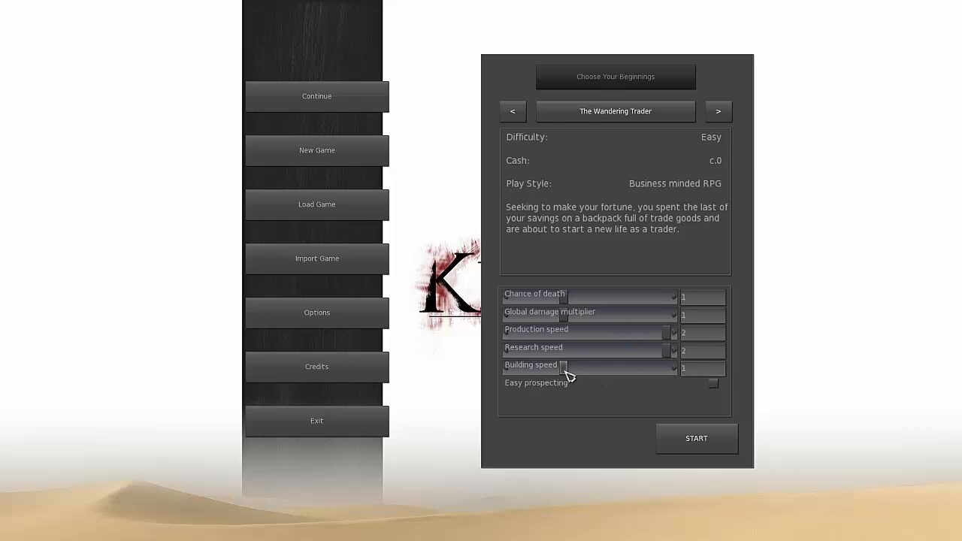
click(674, 369)
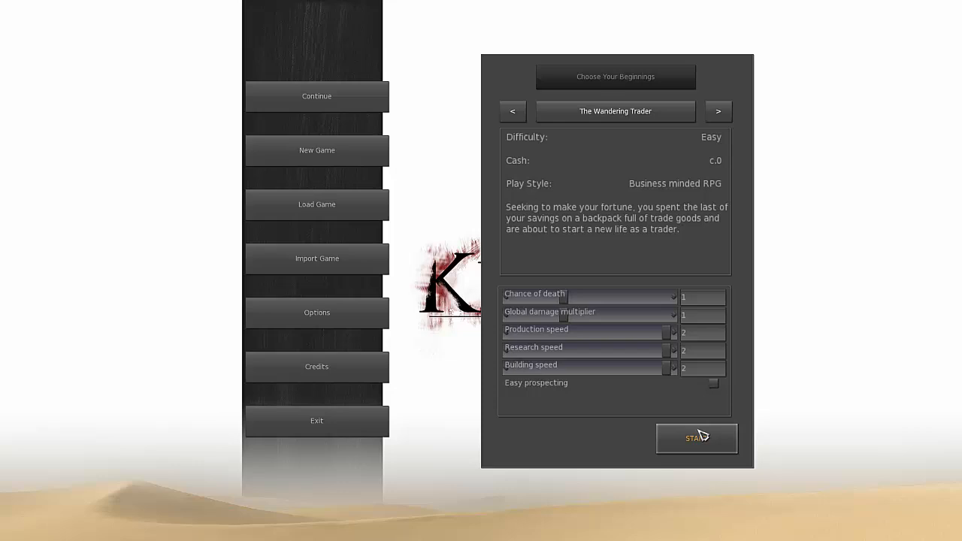
mouse_move(730, 403)
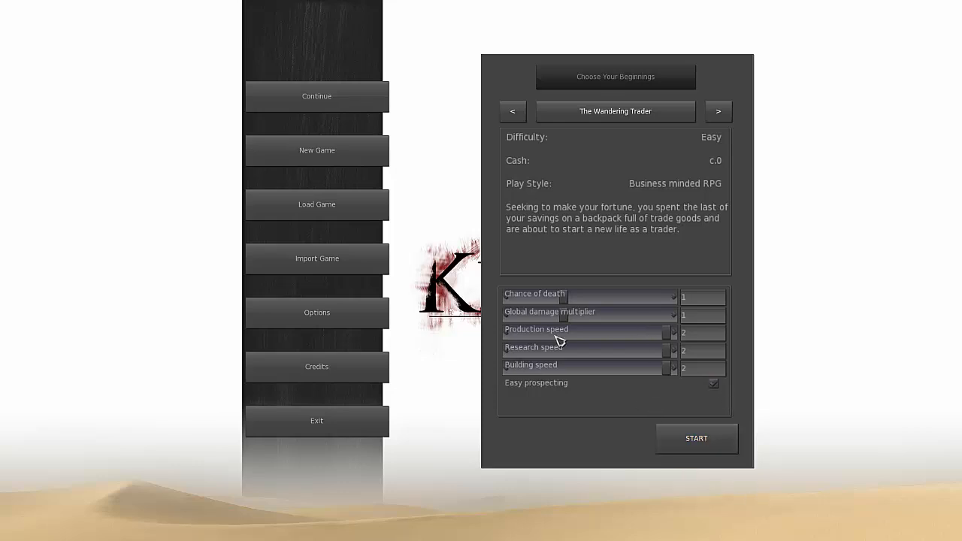
mouse_move(519, 365)
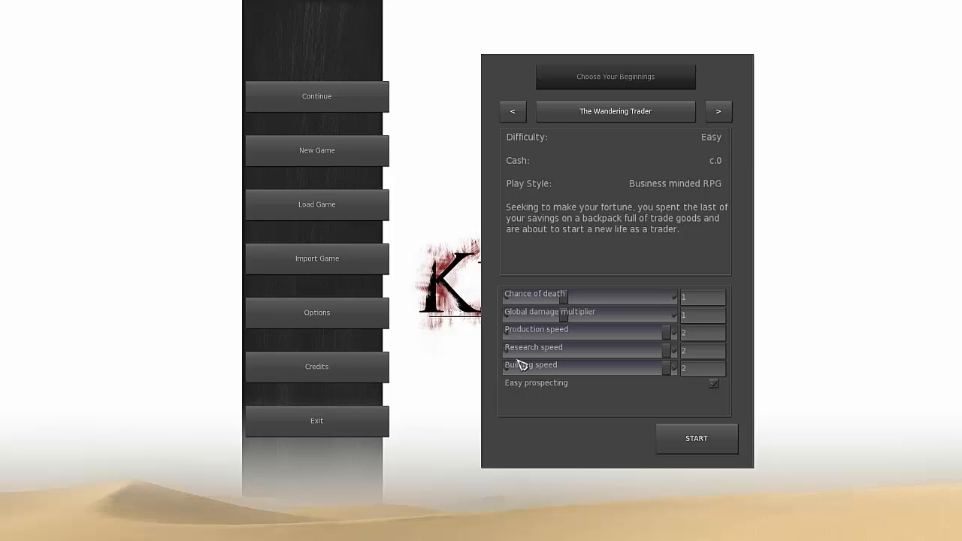
mouse_move(566, 395)
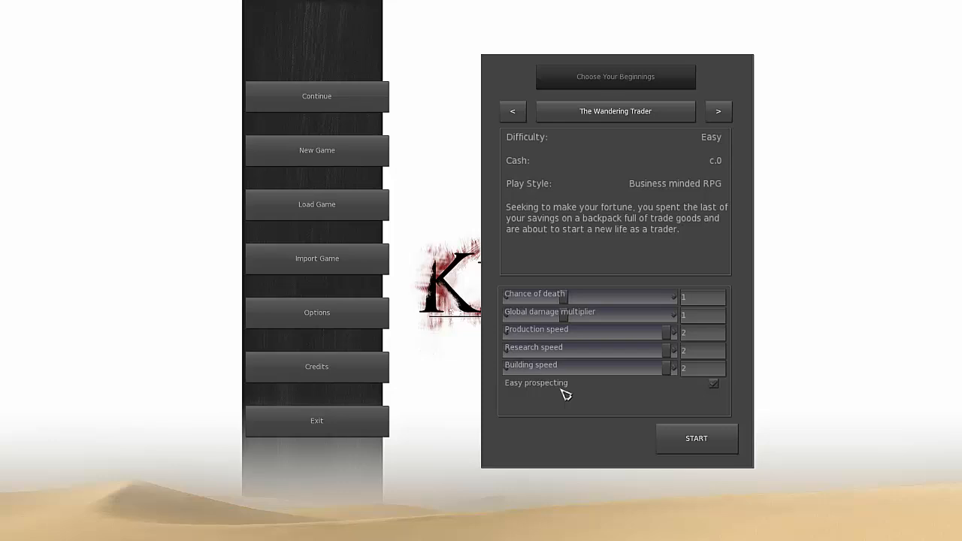
mouse_move(623, 377)
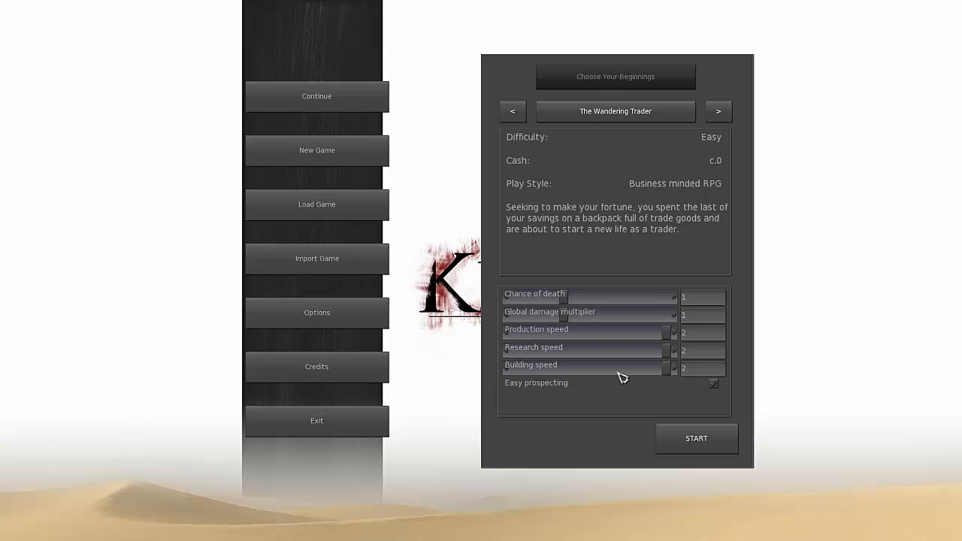
mouse_move(686, 397)
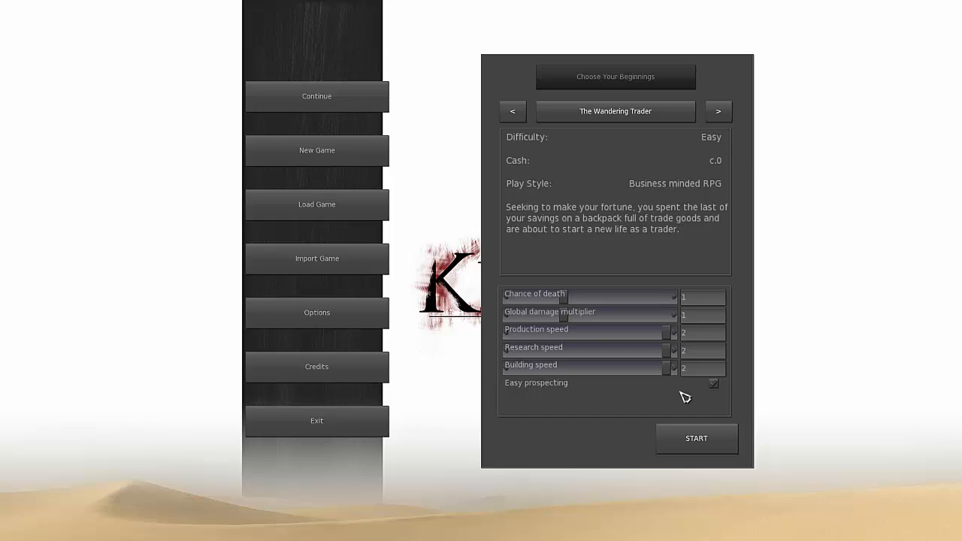
mouse_move(679, 396)
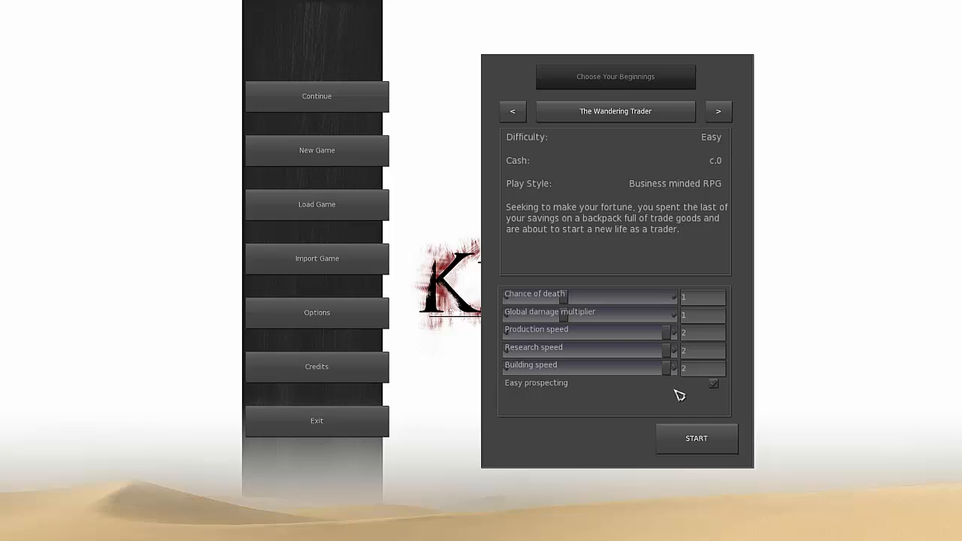
mouse_move(682, 439)
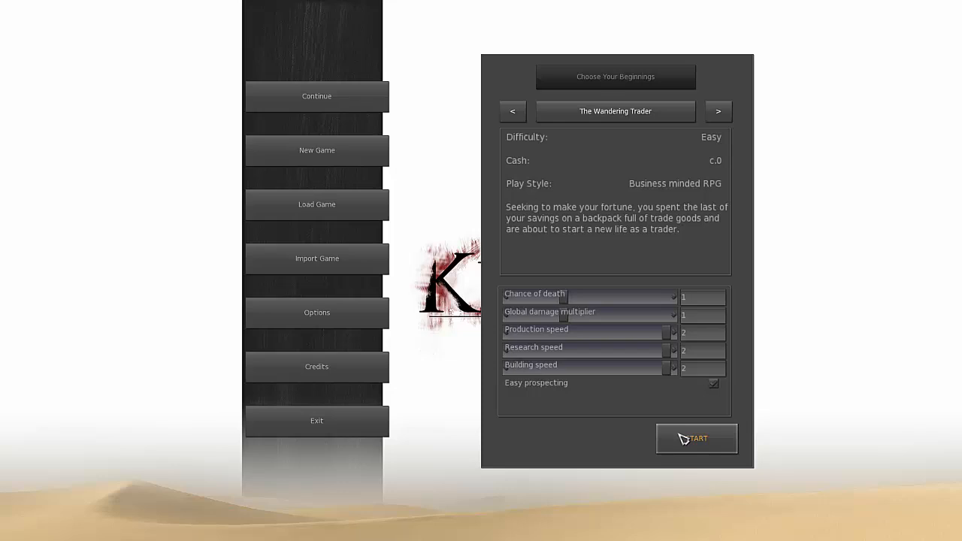
Launch the Wandering Trader game and drop the hair red and green sliders to 0
click(696, 439)
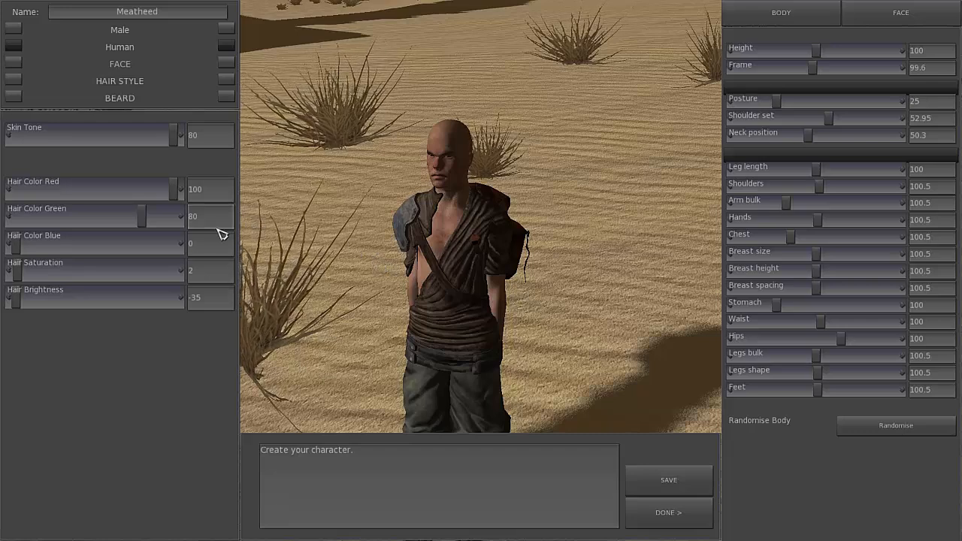
drag(176, 188, 171, 188)
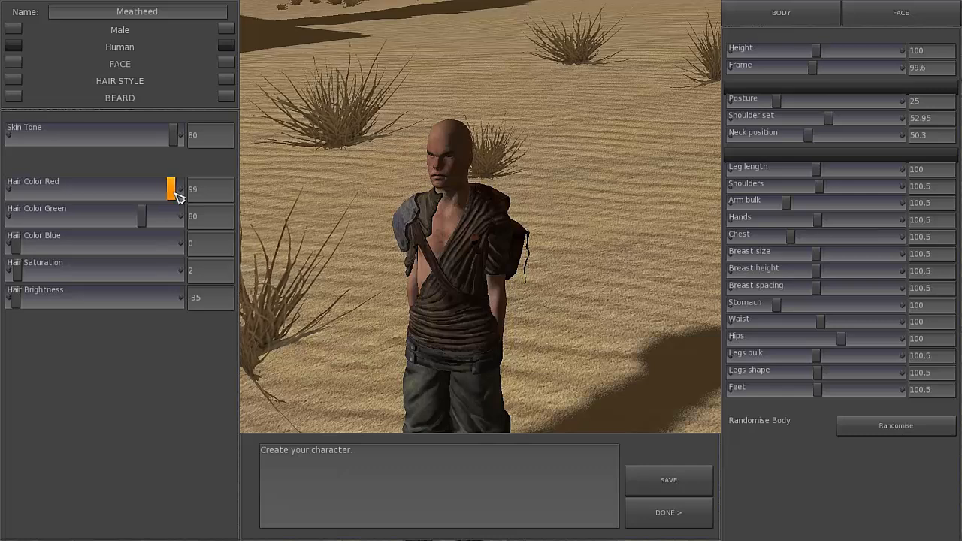
drag(172, 190, 14, 189)
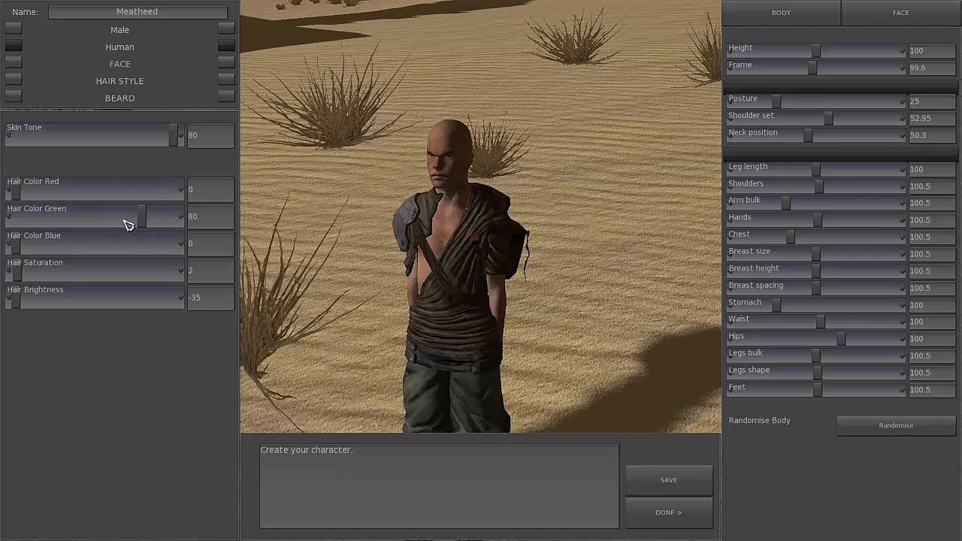
drag(146, 215, 14, 216)
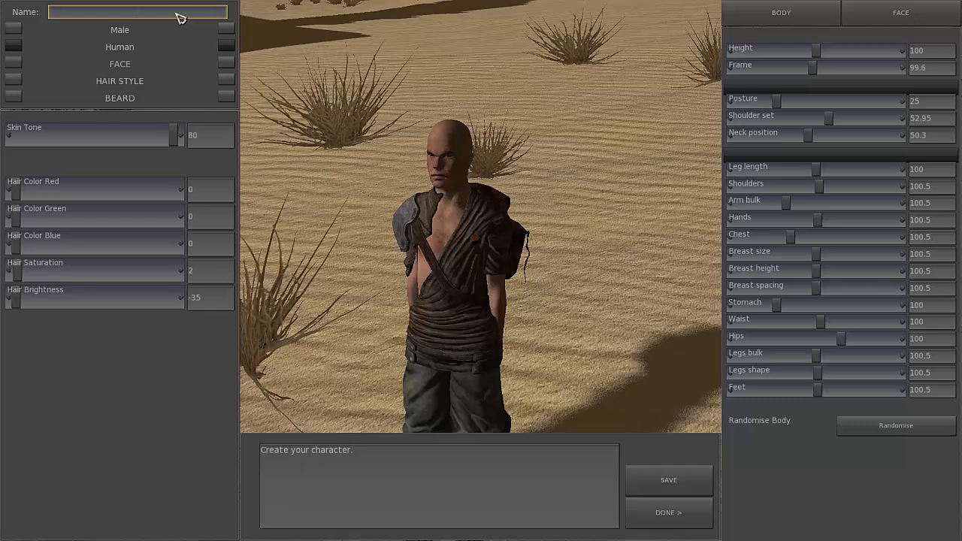
Name the character Nox and review the face and body proportion settings
text(Nox)
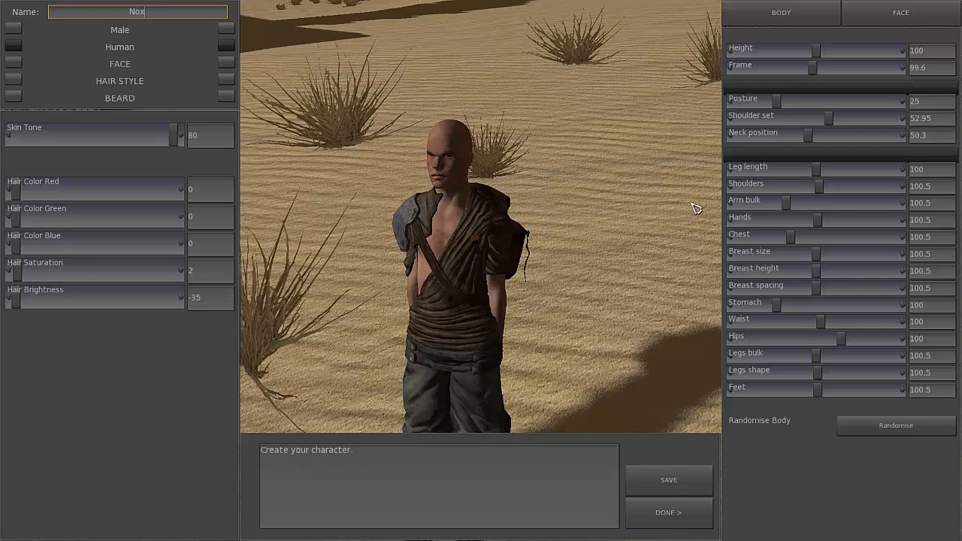
mouse_move(936, 46)
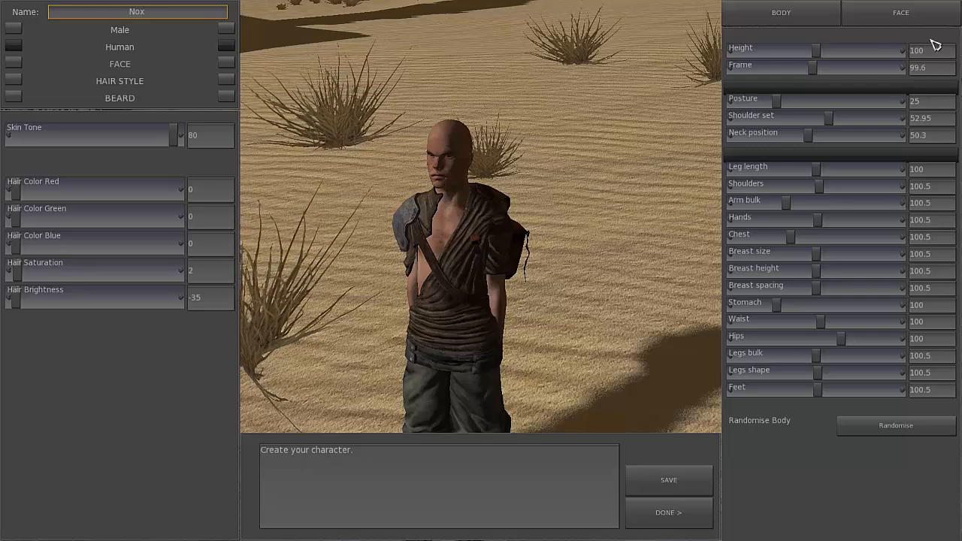
click(901, 12)
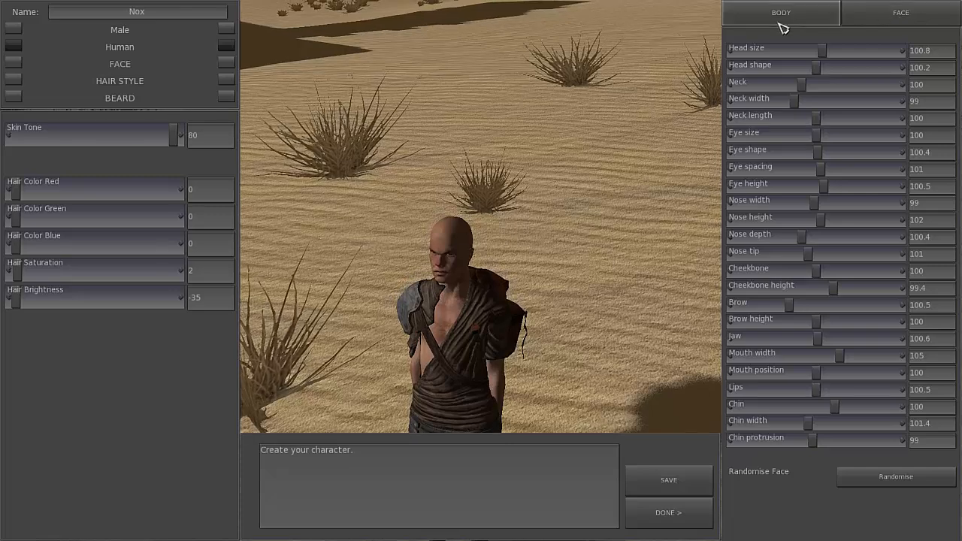
click(781, 12)
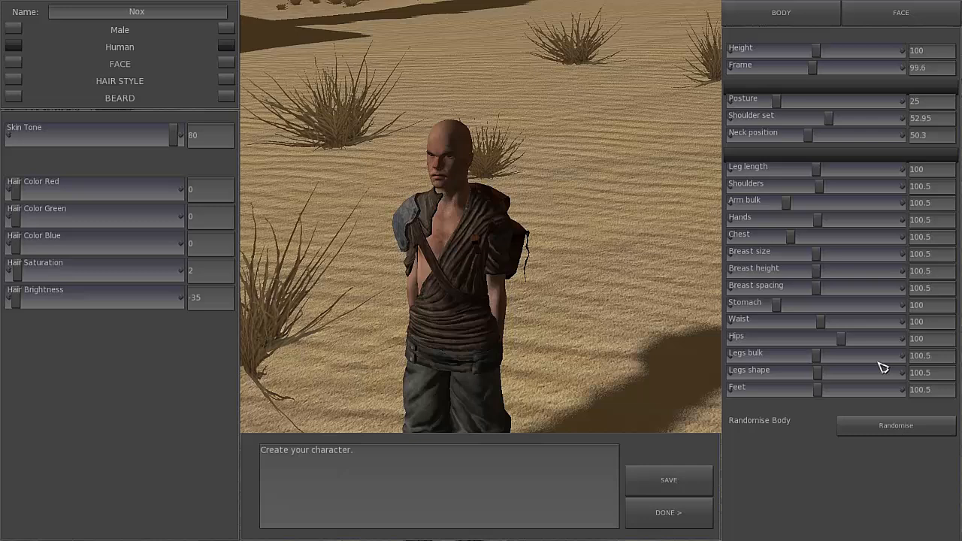
mouse_move(915, 174)
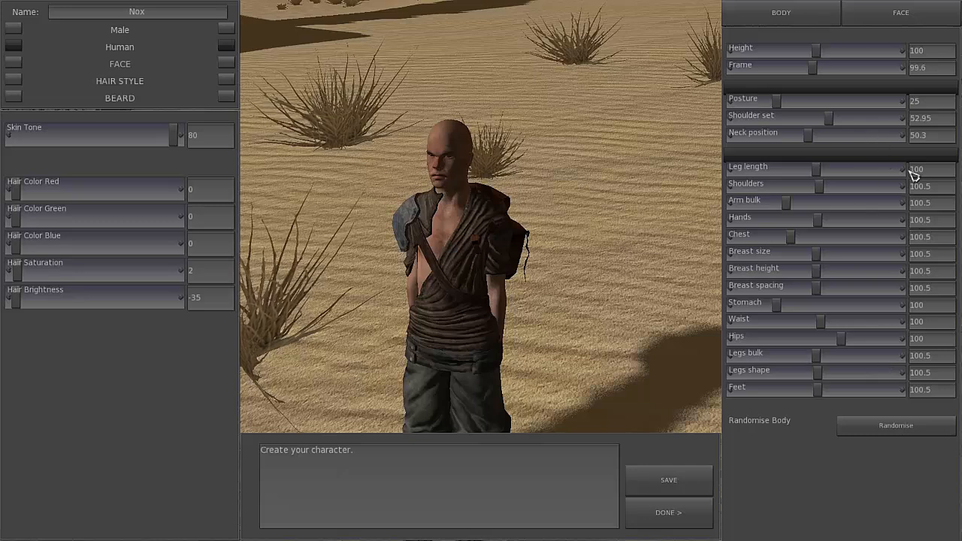
mouse_move(938, 56)
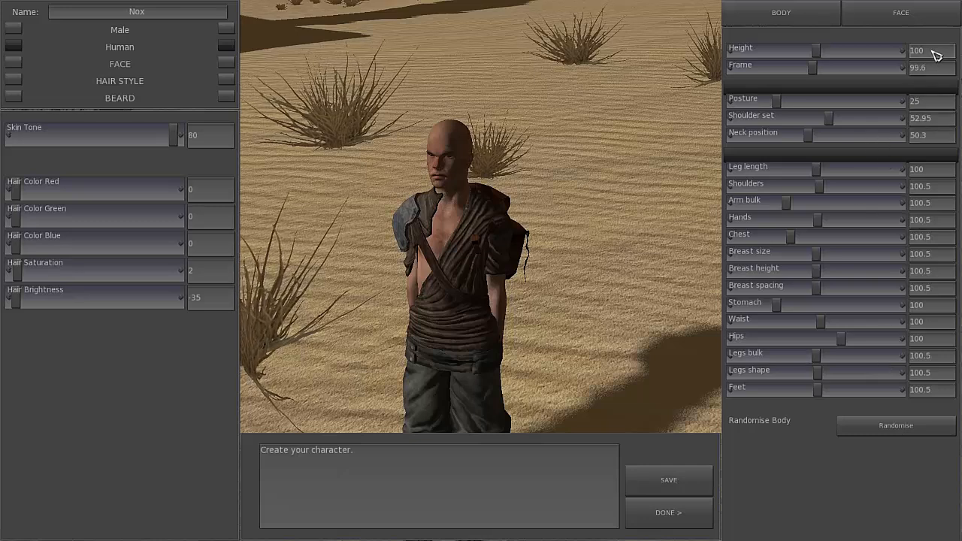
mouse_move(650, 454)
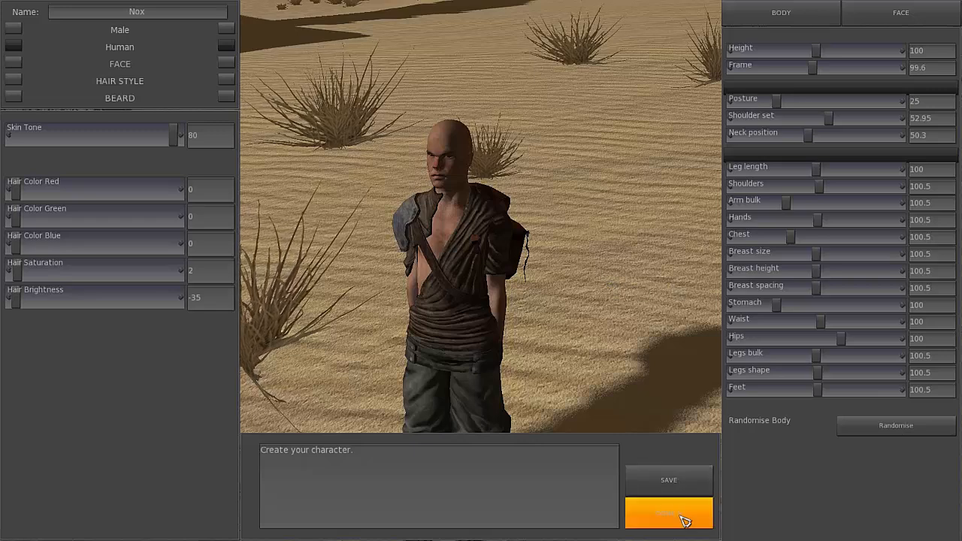
Finish character creation and load Nox into the world beside the walled town
click(668, 512)
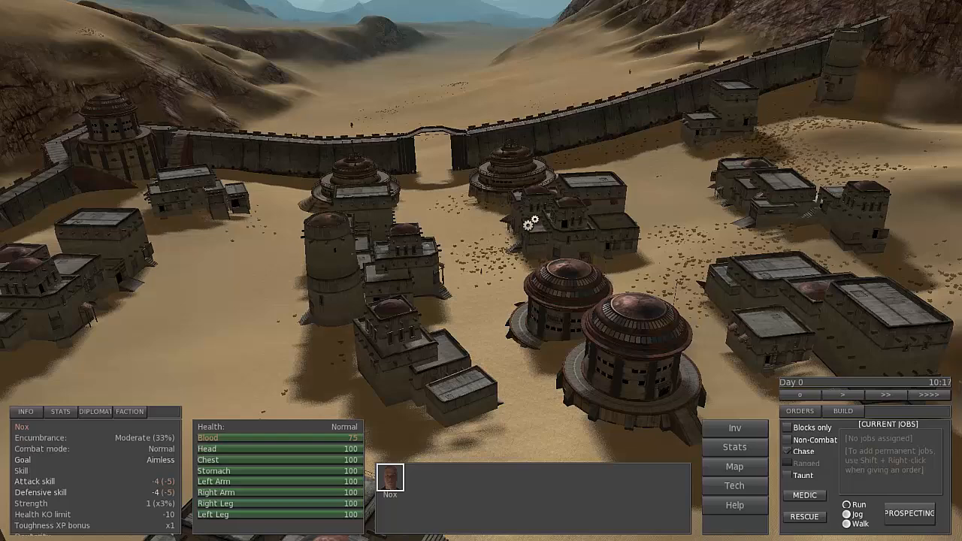
Open the World Map window to view the named town markers
click(734, 466)
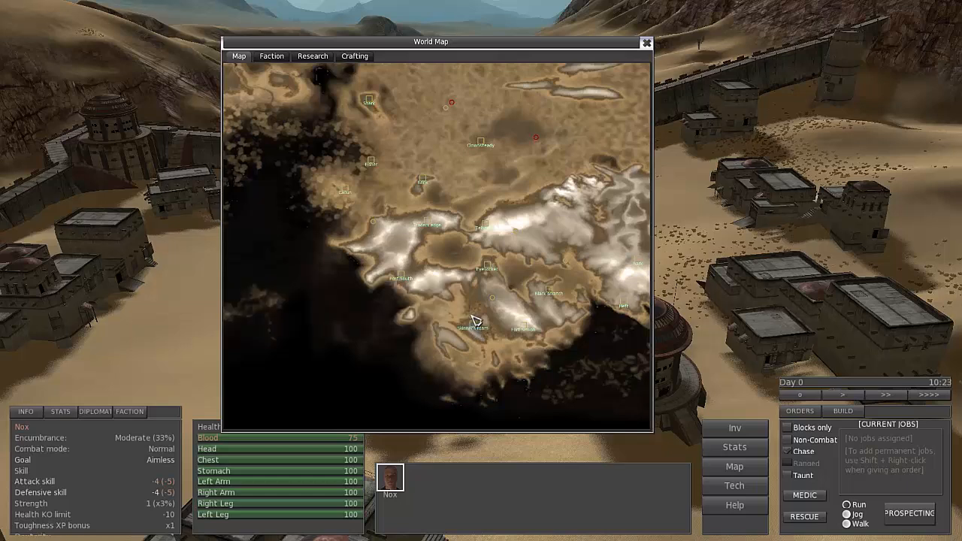
mouse_move(539, 340)
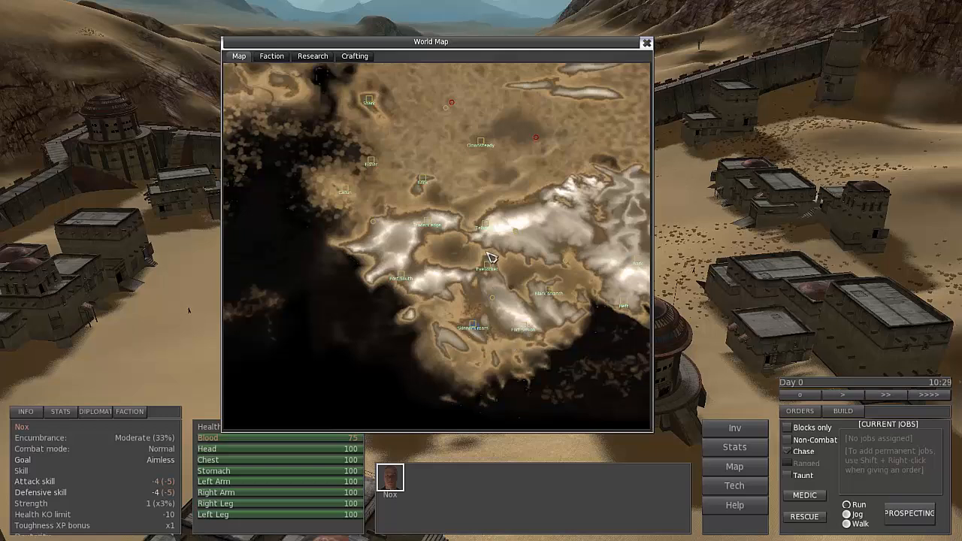
mouse_move(526, 336)
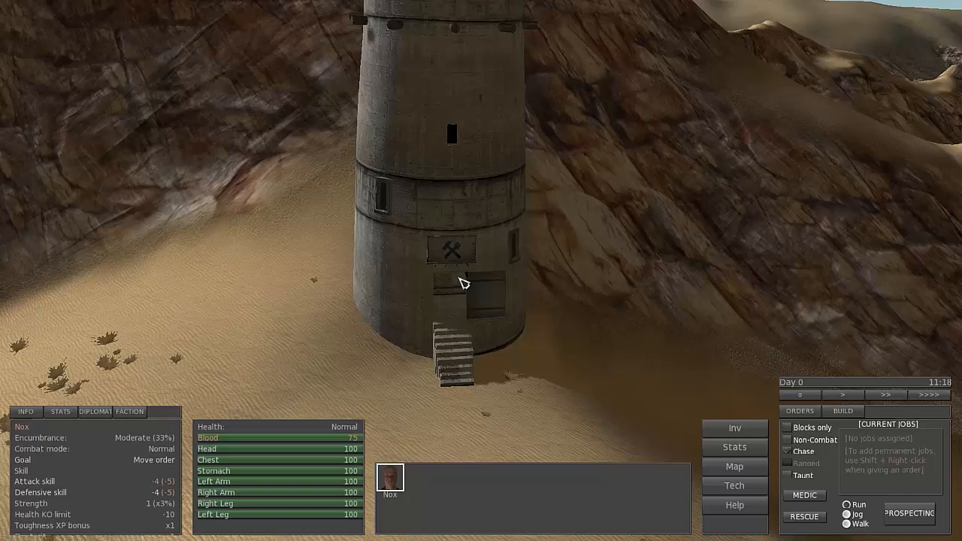
mouse_move(610, 384)
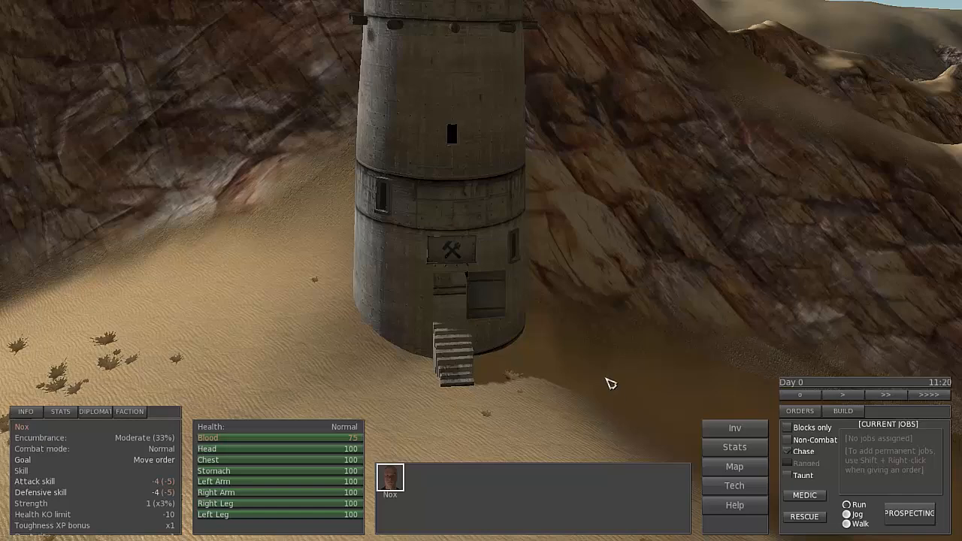
mouse_move(406, 484)
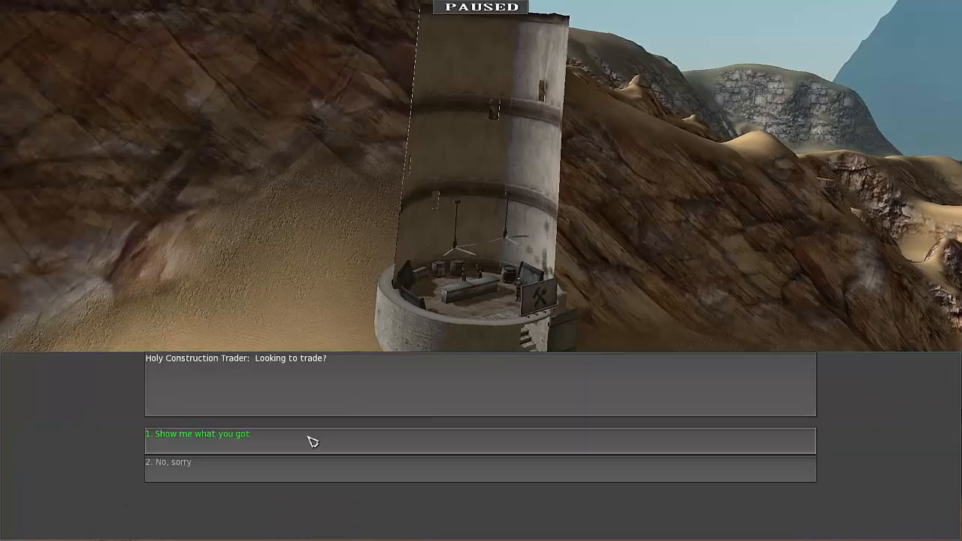
Answer the trader with 'Show me what you got' to open the Shop Counter
click(197, 434)
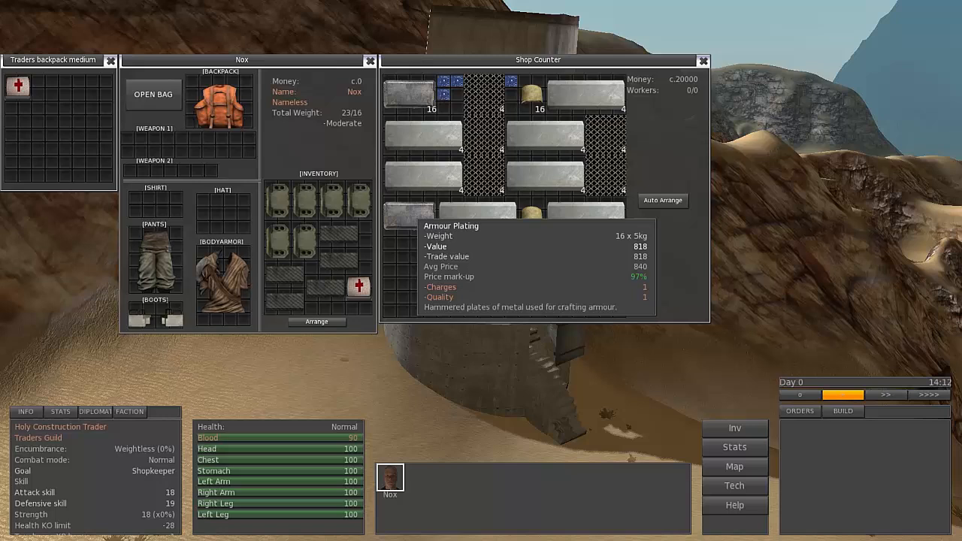
mouse_move(534, 256)
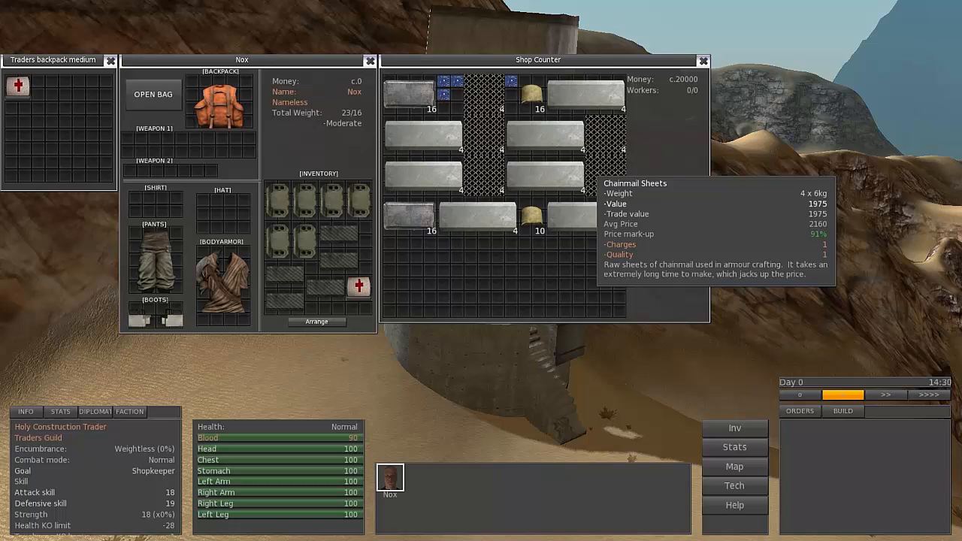
mouse_move(477, 211)
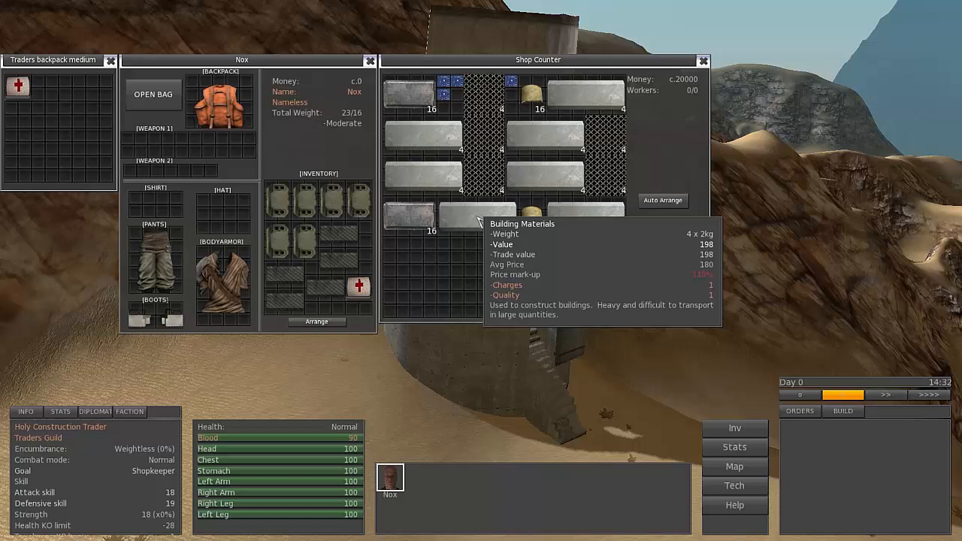
mouse_move(409, 214)
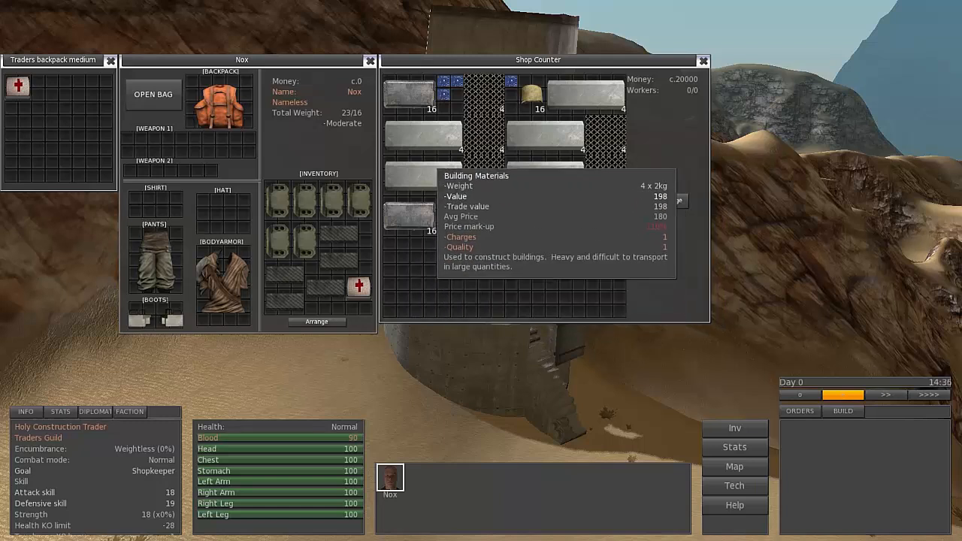
mouse_move(545, 94)
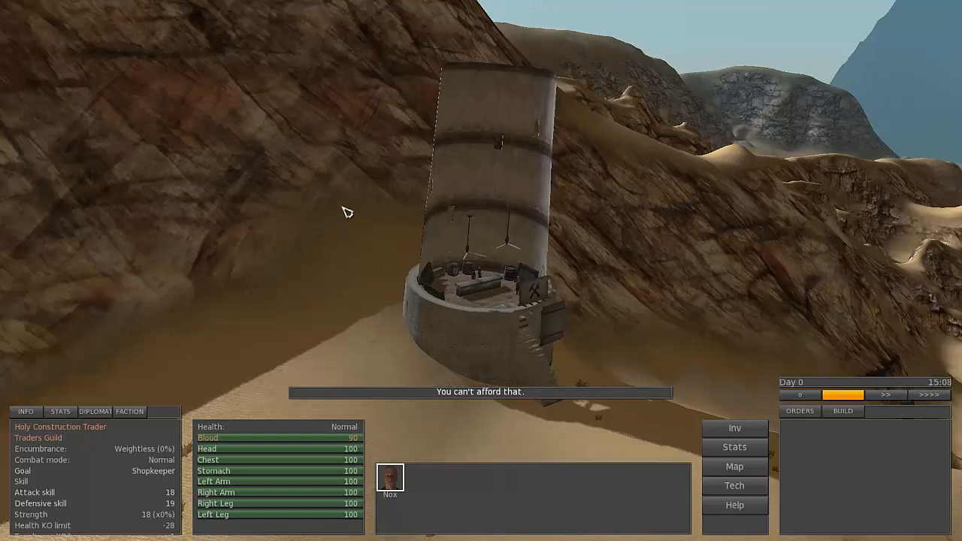
Check the world map for Nox's next destination, then close it
click(734, 466)
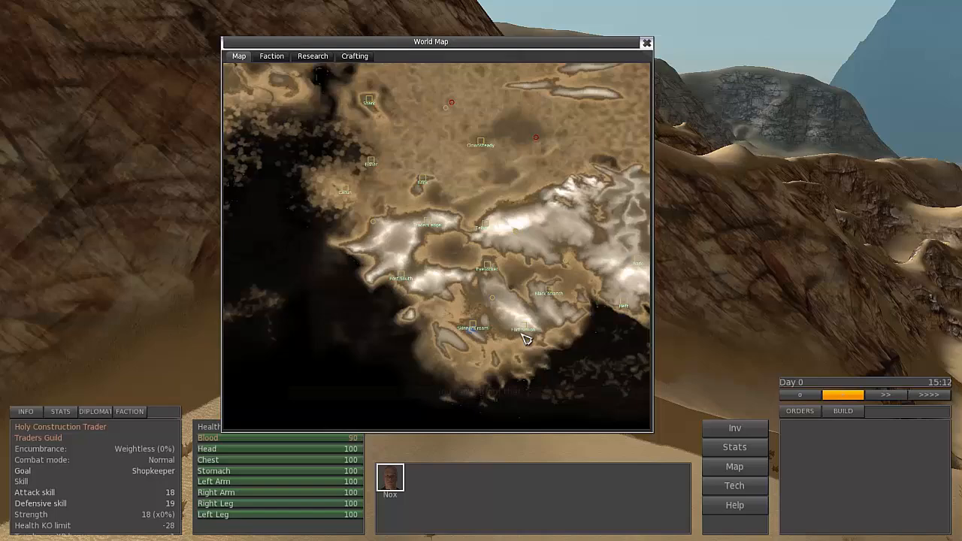
click(646, 42)
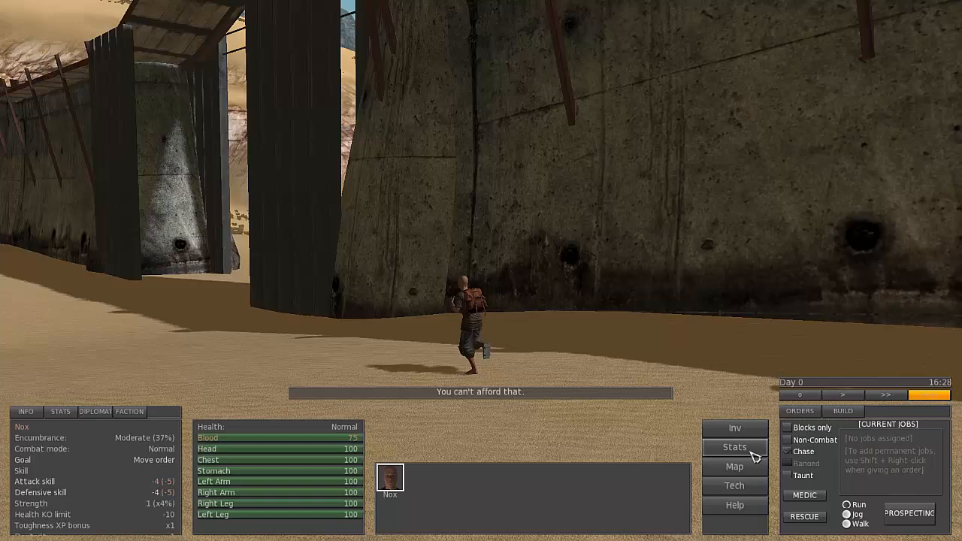
Open Nox's Stats window and look up the Hackers weapon skill
click(735, 446)
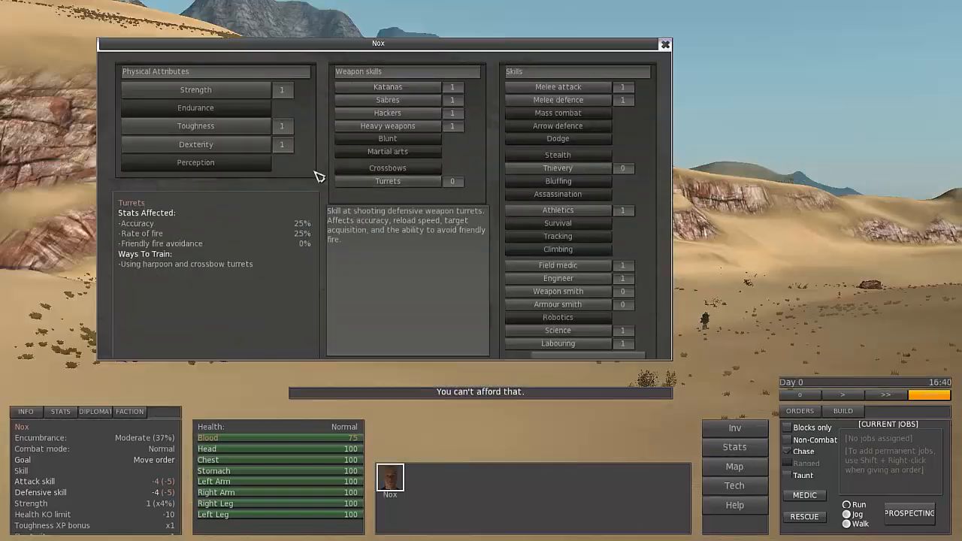
click(196, 89)
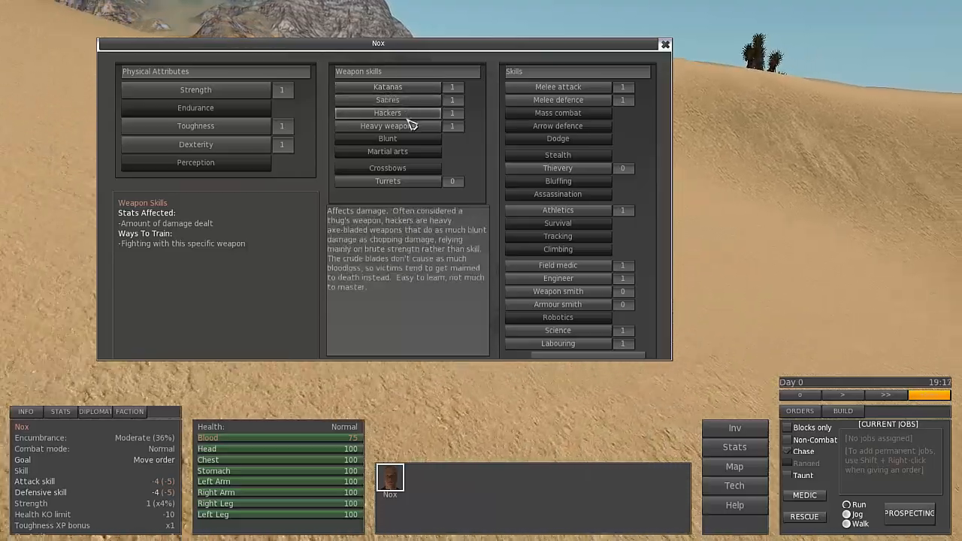
Read the Katanas, Heavy weapons and Melee attack skill descriptions in turn
click(388, 87)
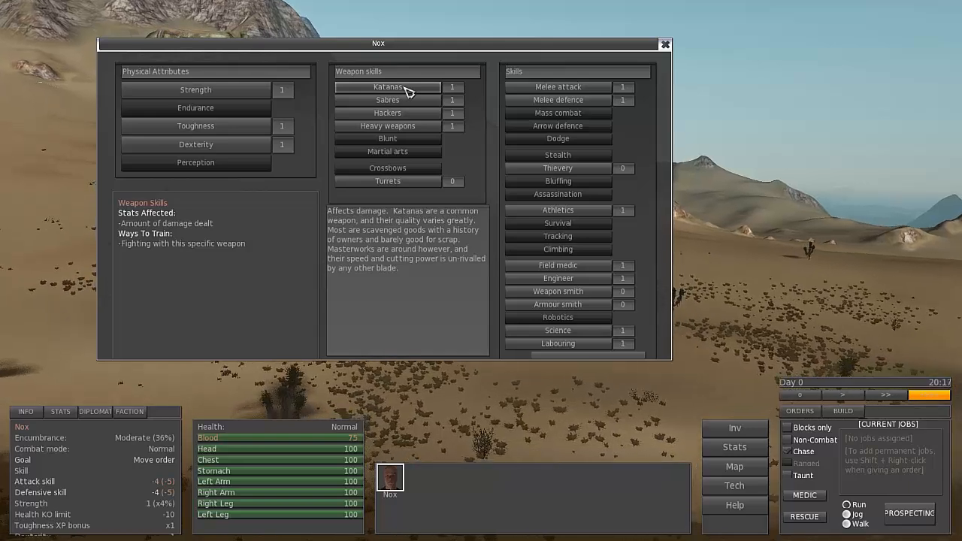
click(387, 126)
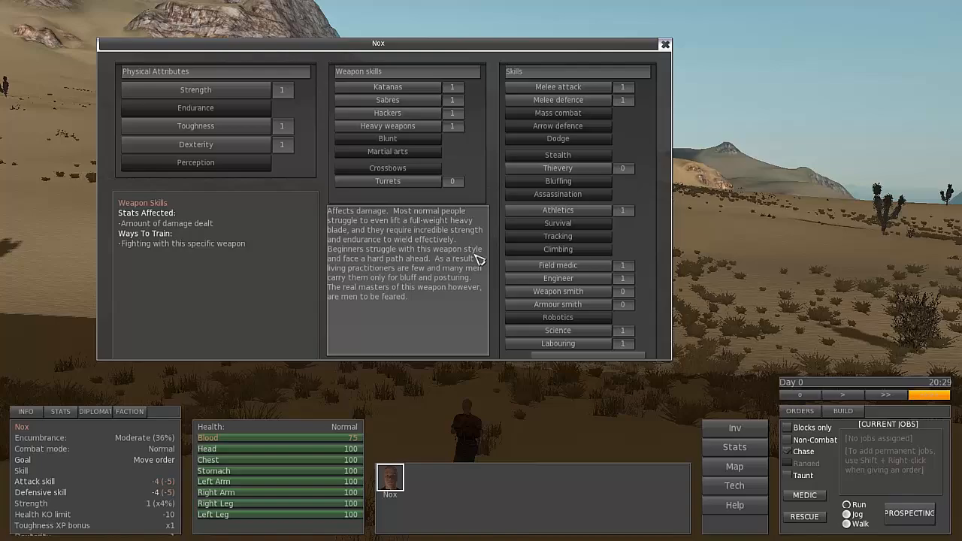
click(557, 86)
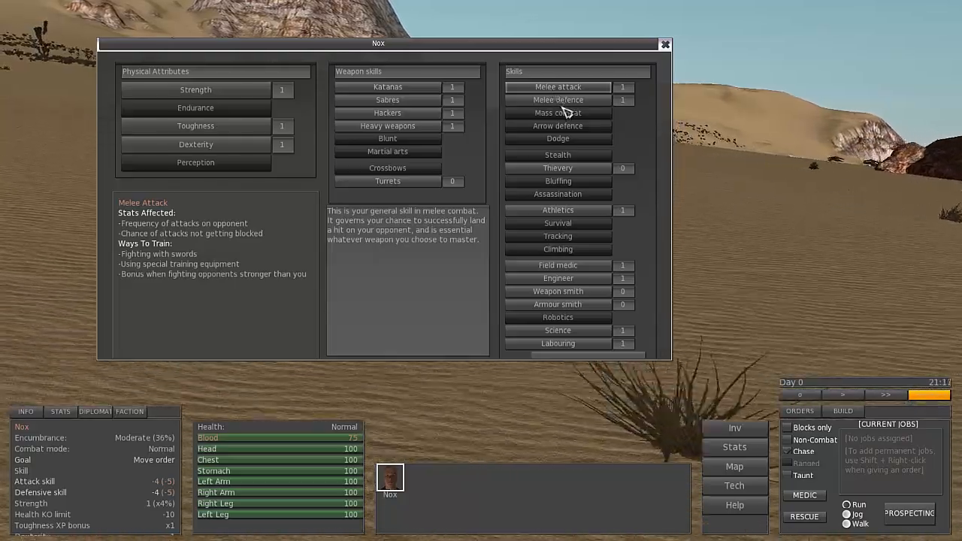
click(558, 100)
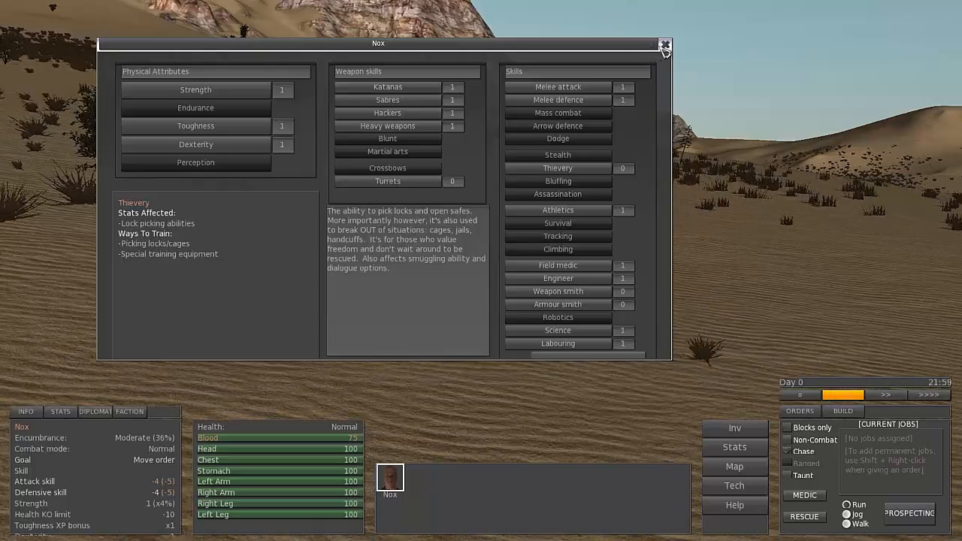
click(664, 45)
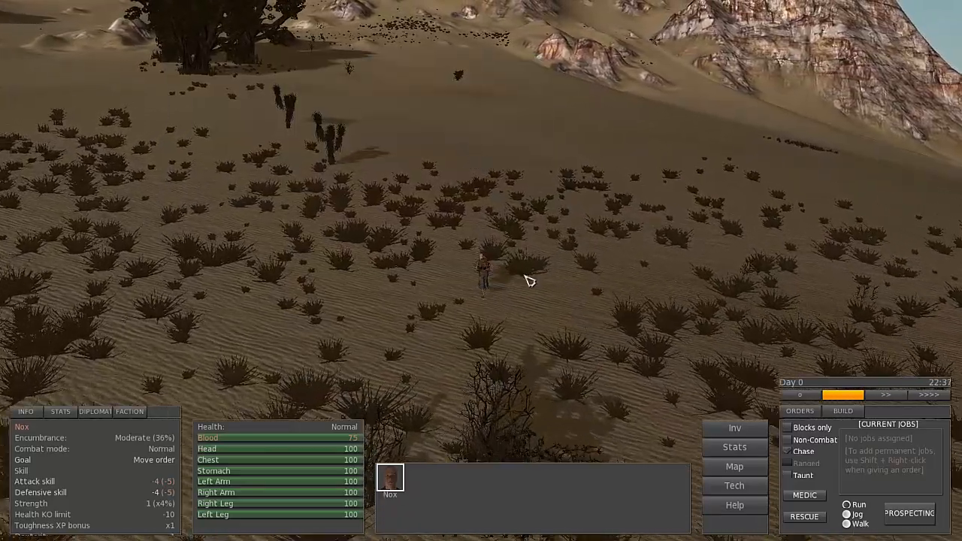
click(734, 446)
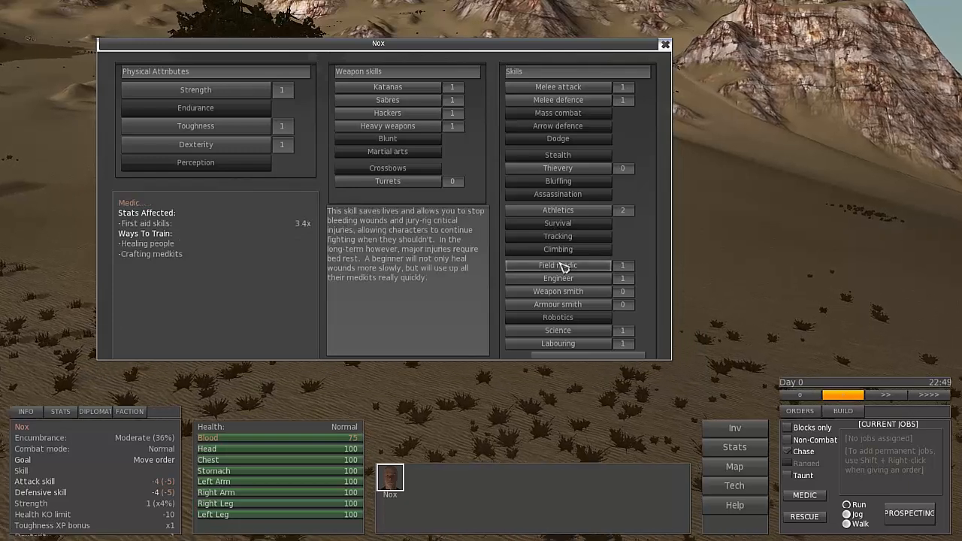
click(664, 43)
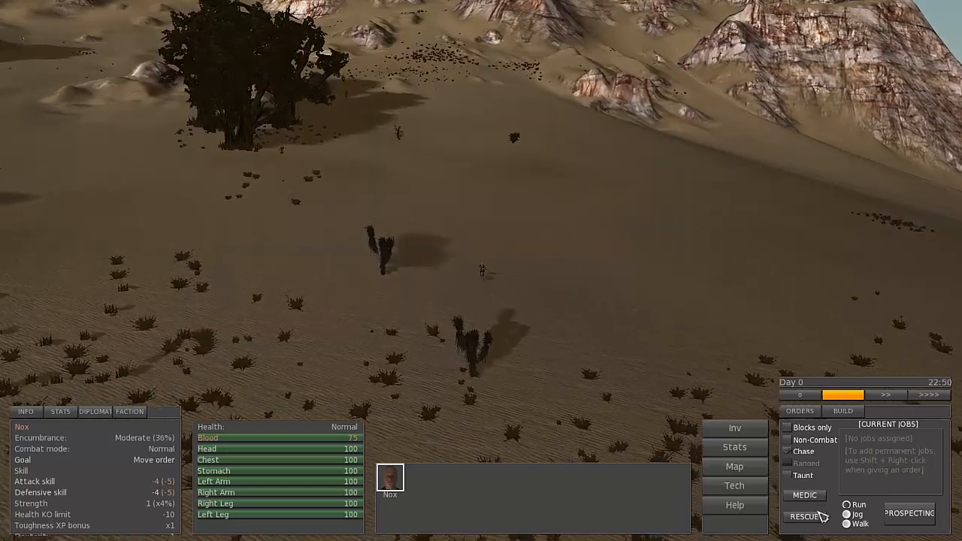
mouse_move(805, 495)
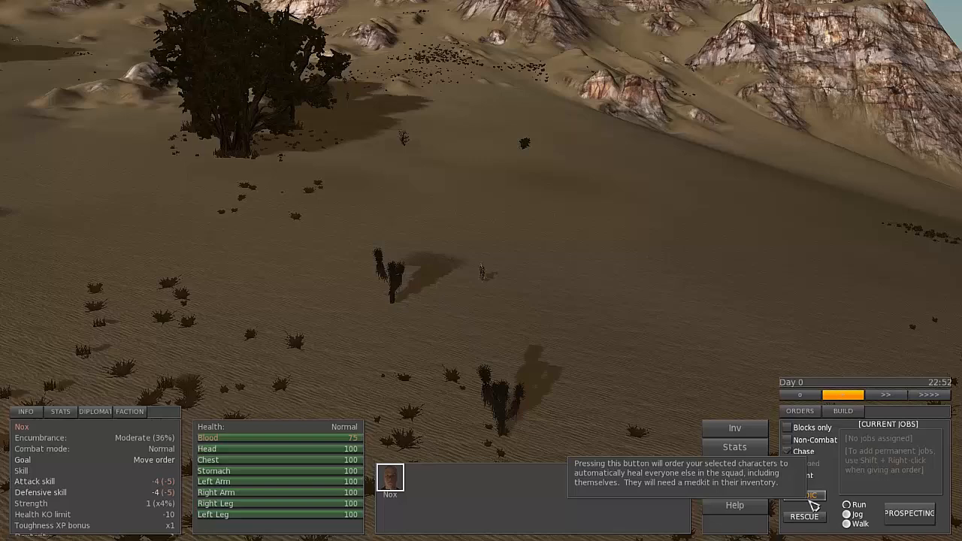
Give Nox the Medic job from the orders panel
click(804, 495)
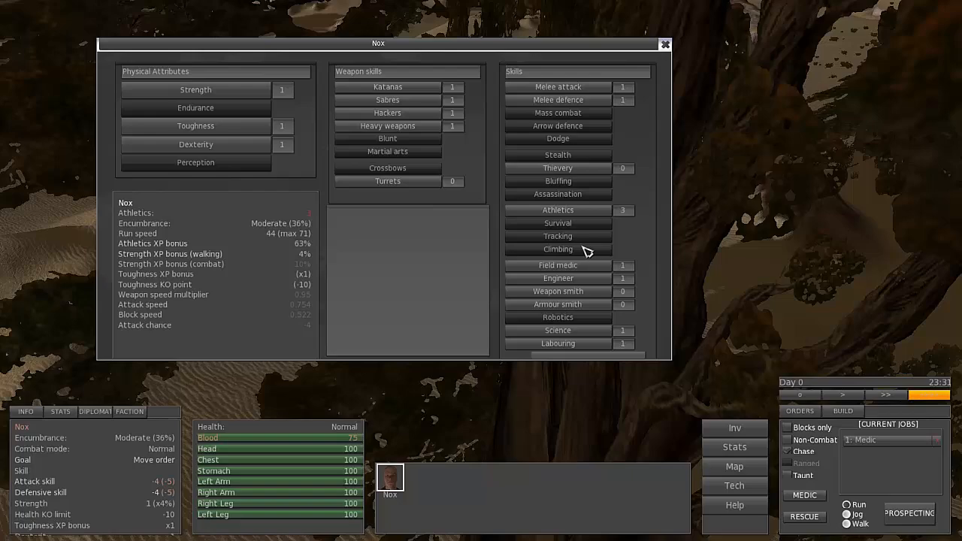
click(557, 278)
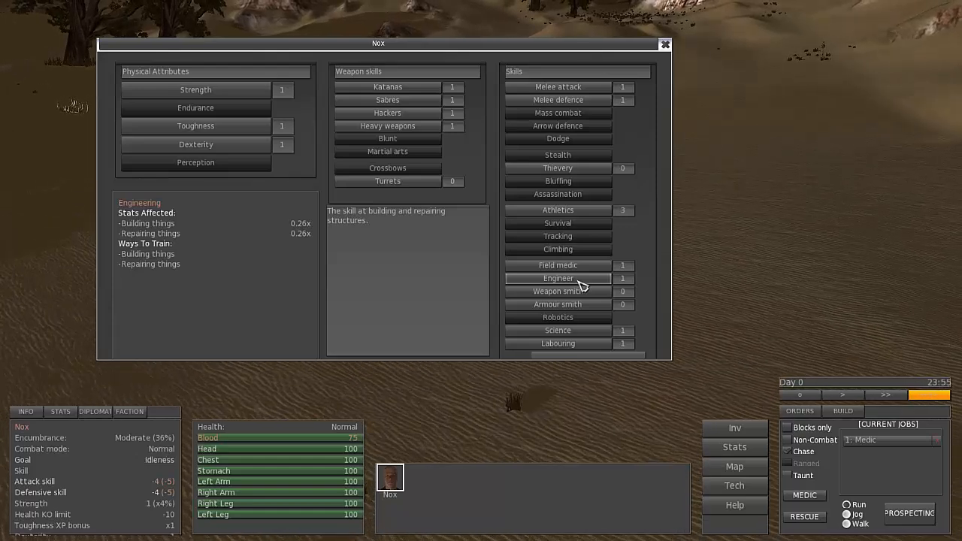
click(558, 265)
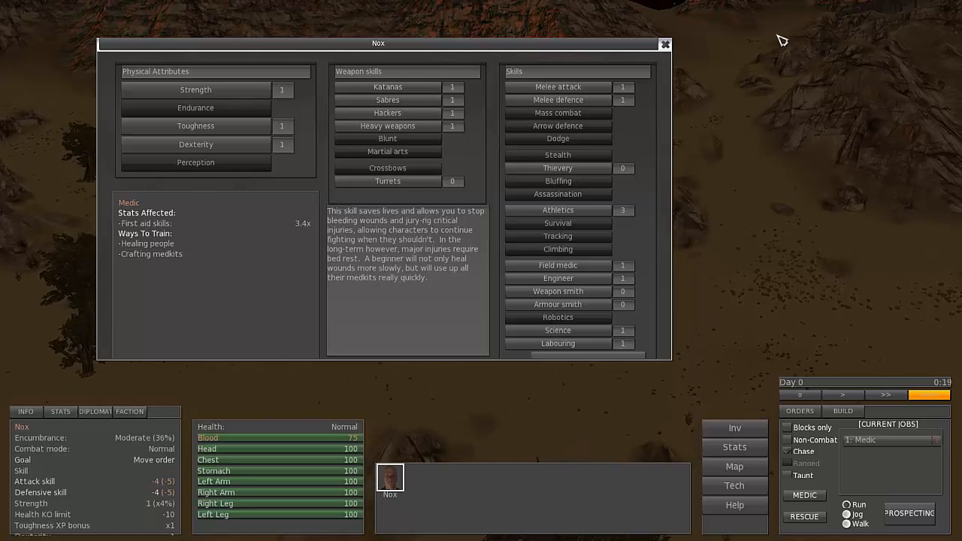
click(558, 331)
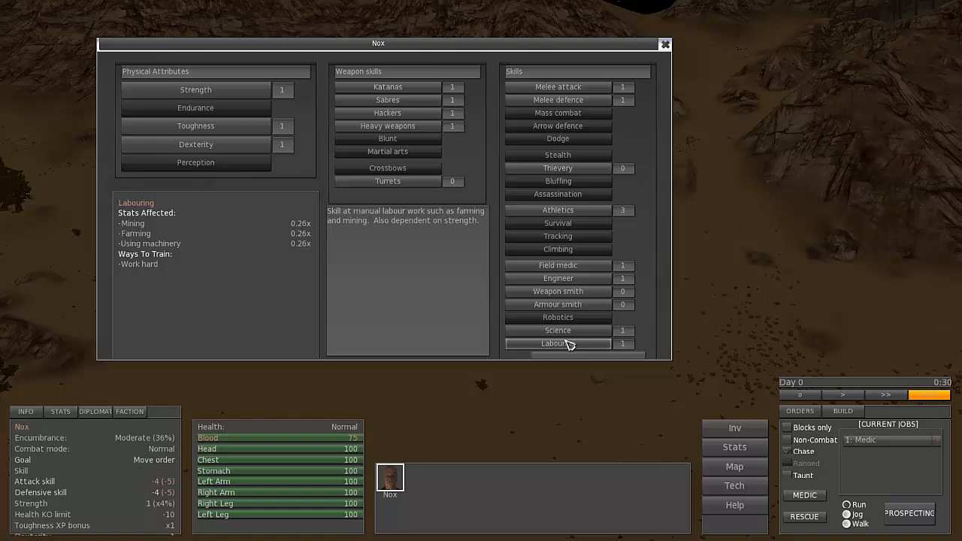
click(665, 44)
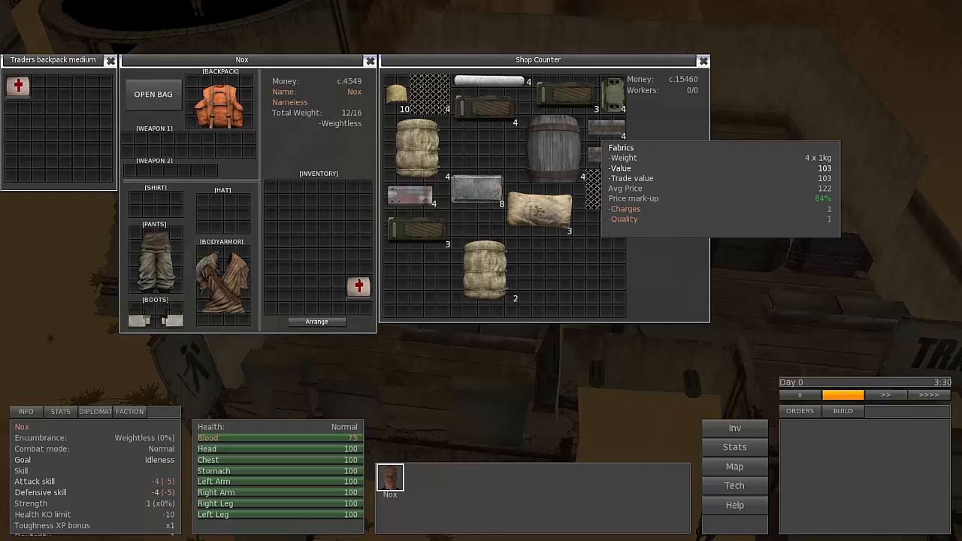
mouse_move(612, 90)
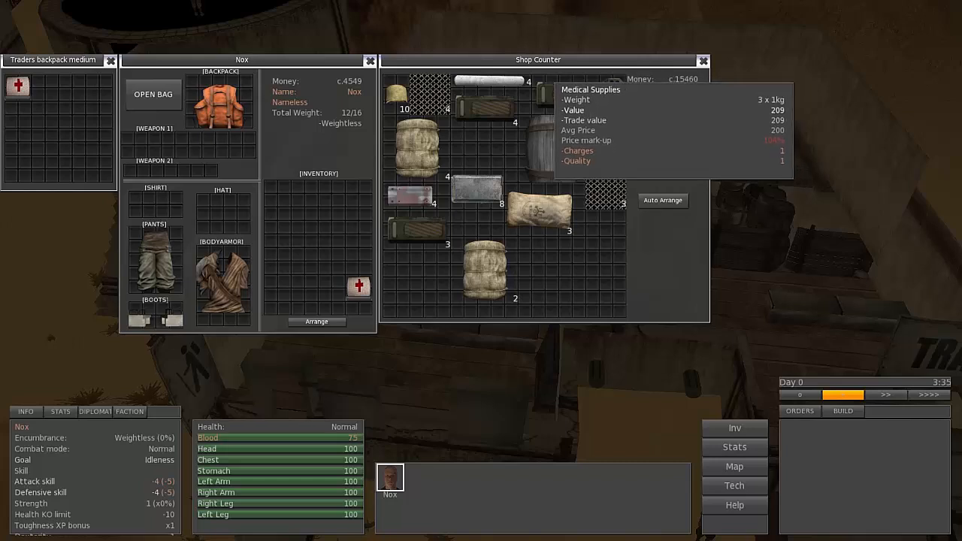
mouse_move(560, 94)
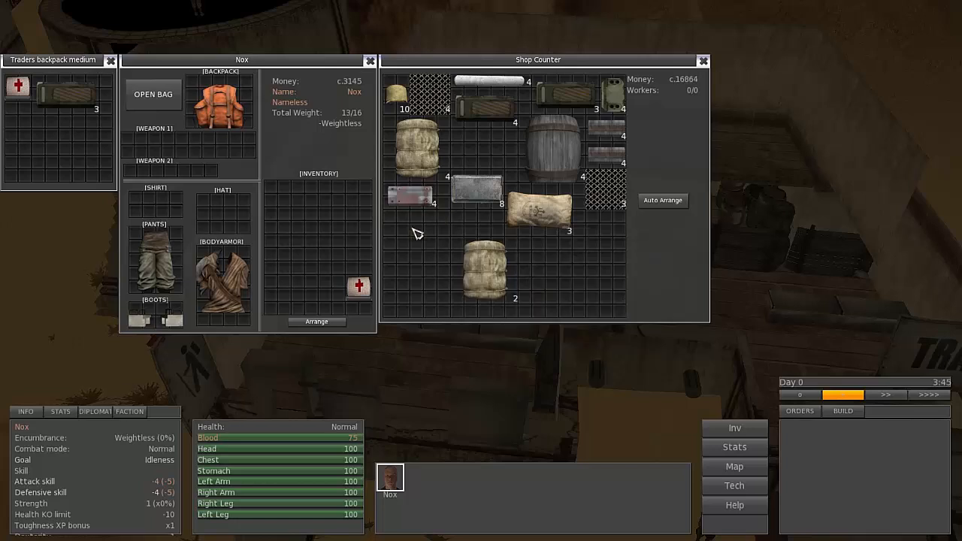
mouse_move(556, 147)
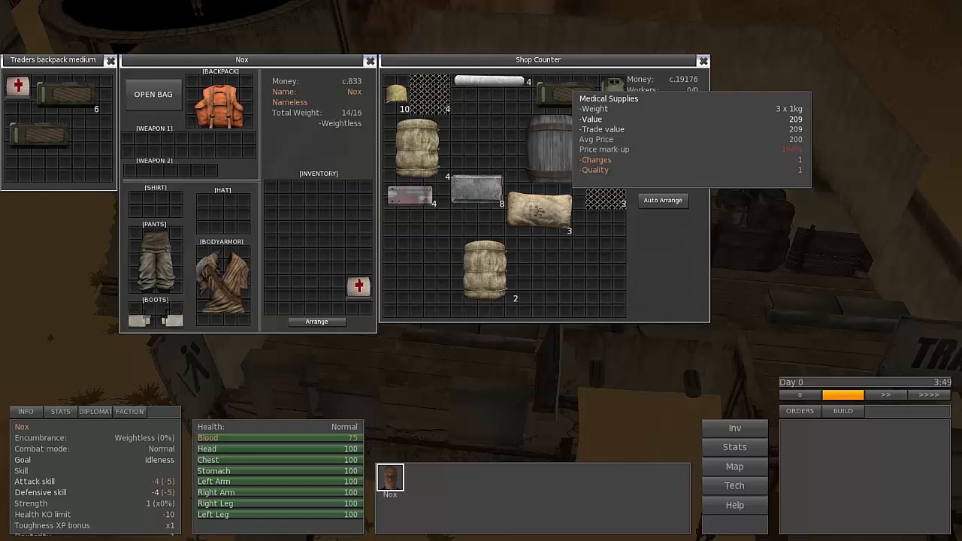
mouse_move(477, 203)
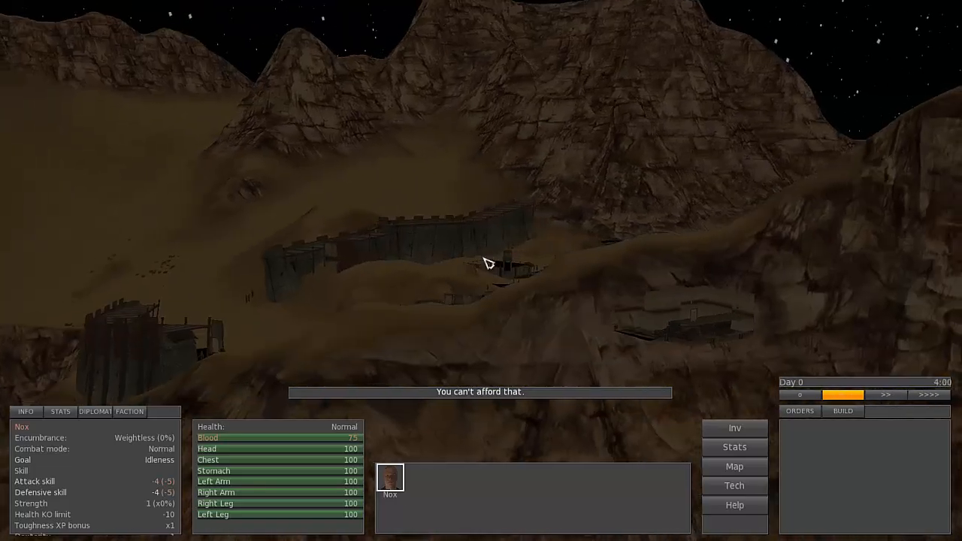
Order Nox to travel to Eyesocket from the World Map
click(734, 466)
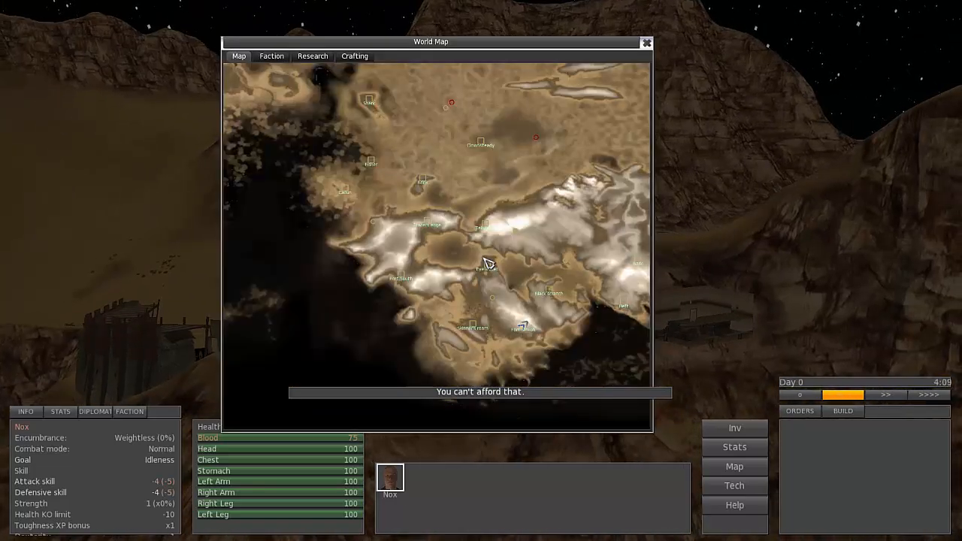
mouse_move(526, 357)
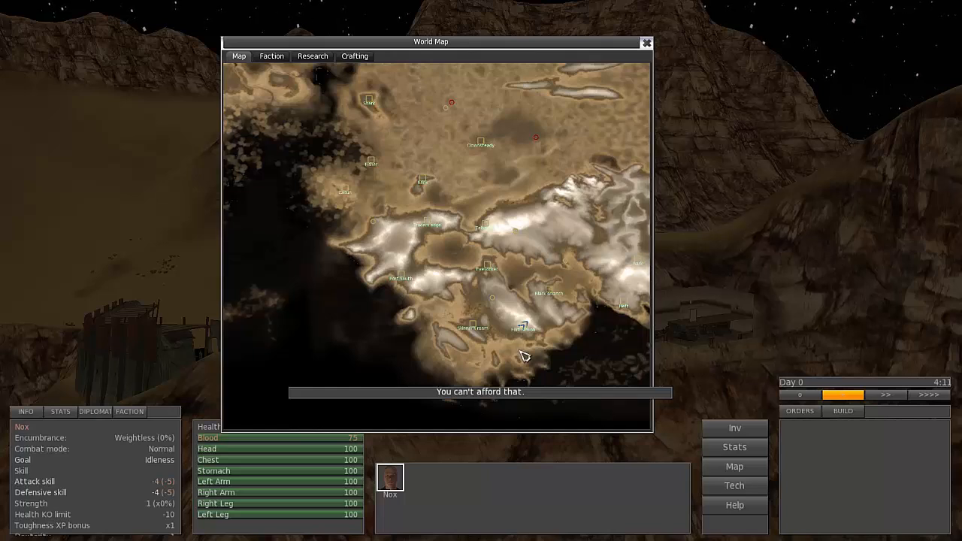
mouse_move(487, 271)
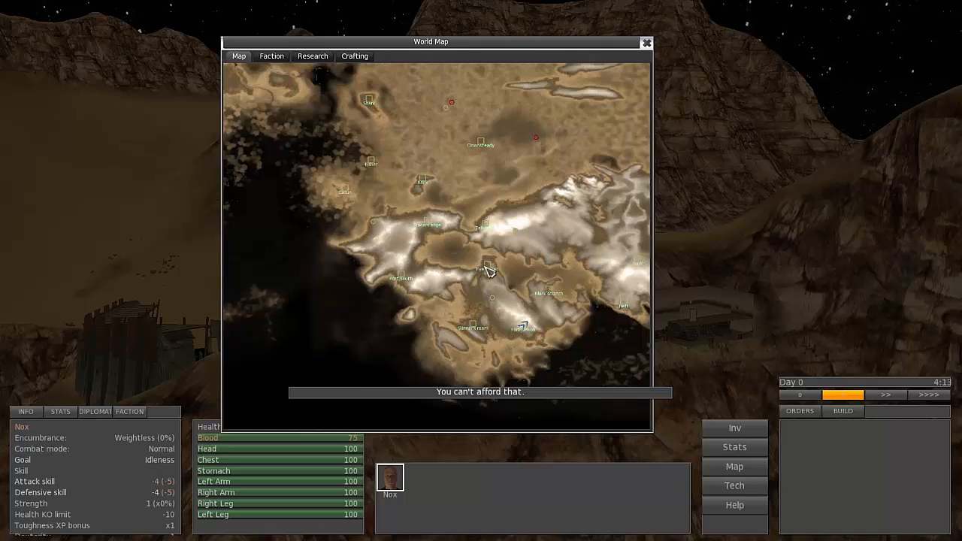
mouse_move(485, 269)
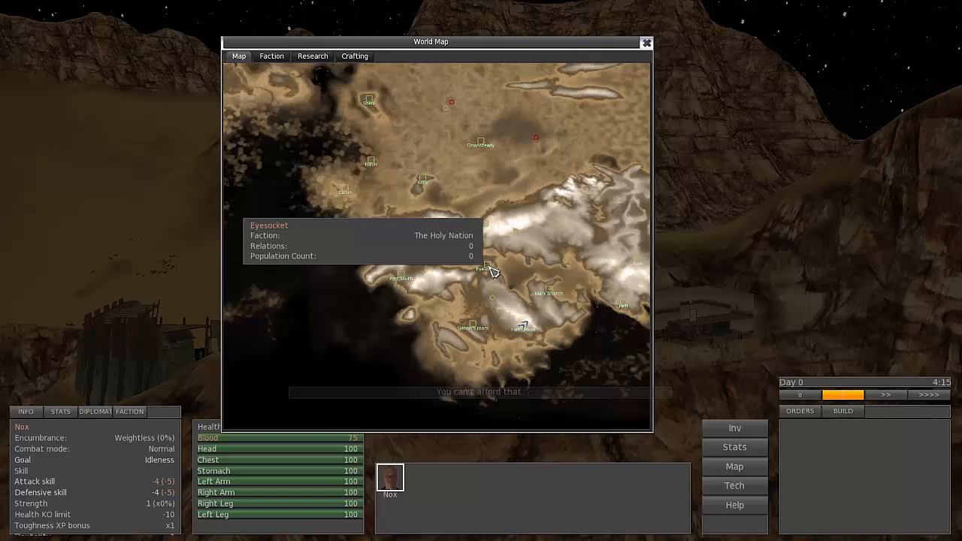
click(645, 42)
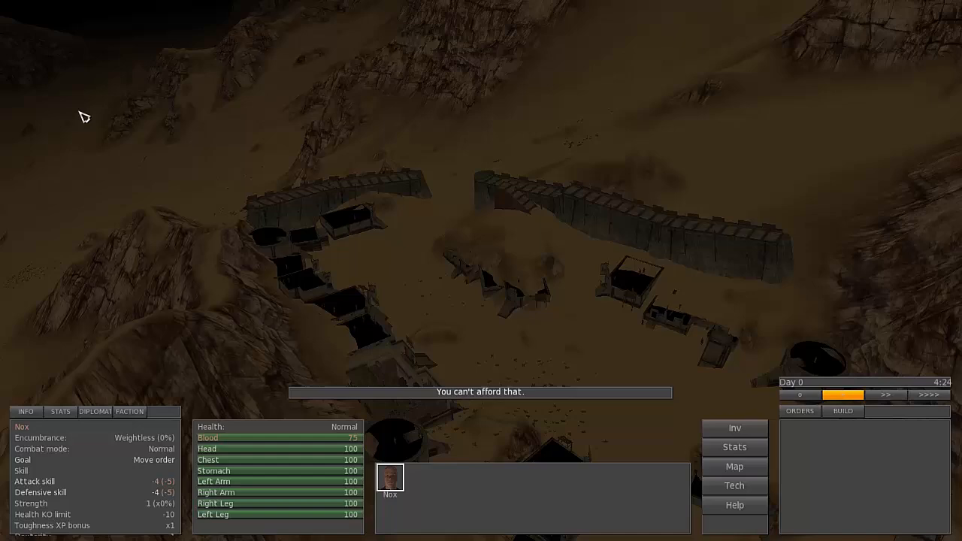
Check Nox's route on the World Map and close it again
click(734, 466)
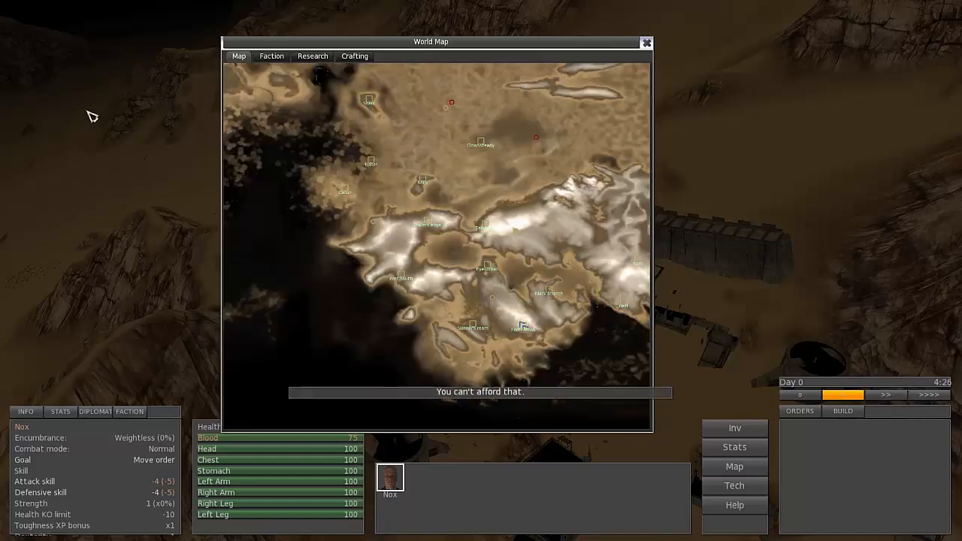
click(645, 43)
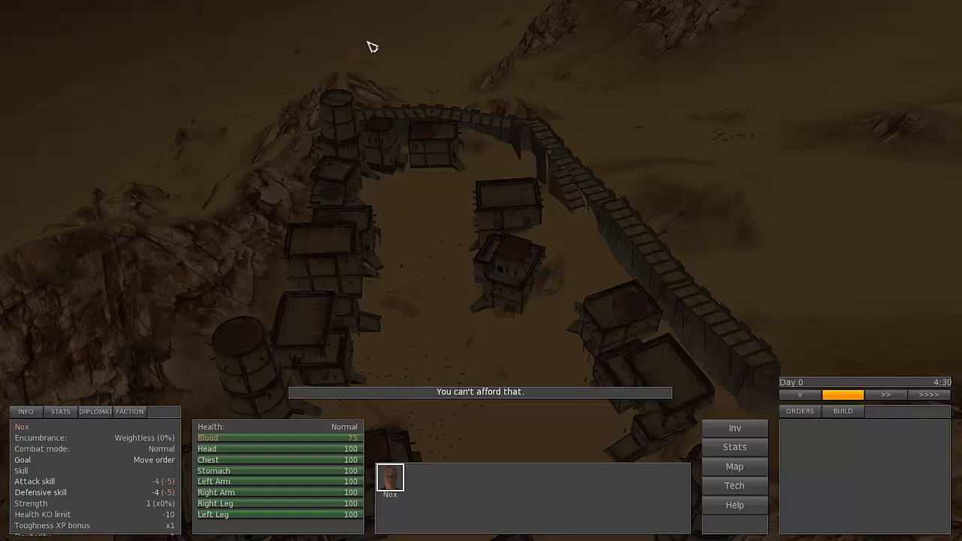
mouse_move(406, 472)
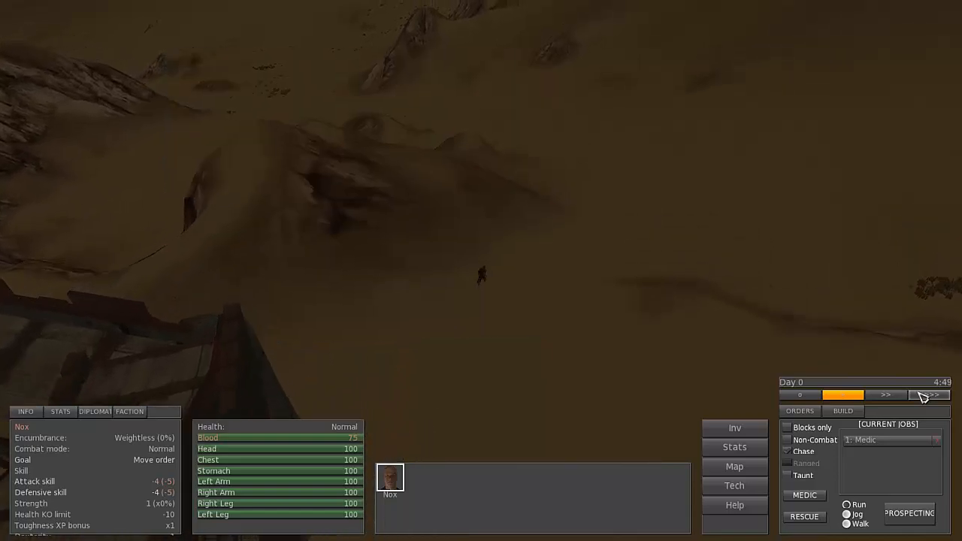
Fast-forward time with the >>>> speed button and keep Nox moving across the sand
click(928, 394)
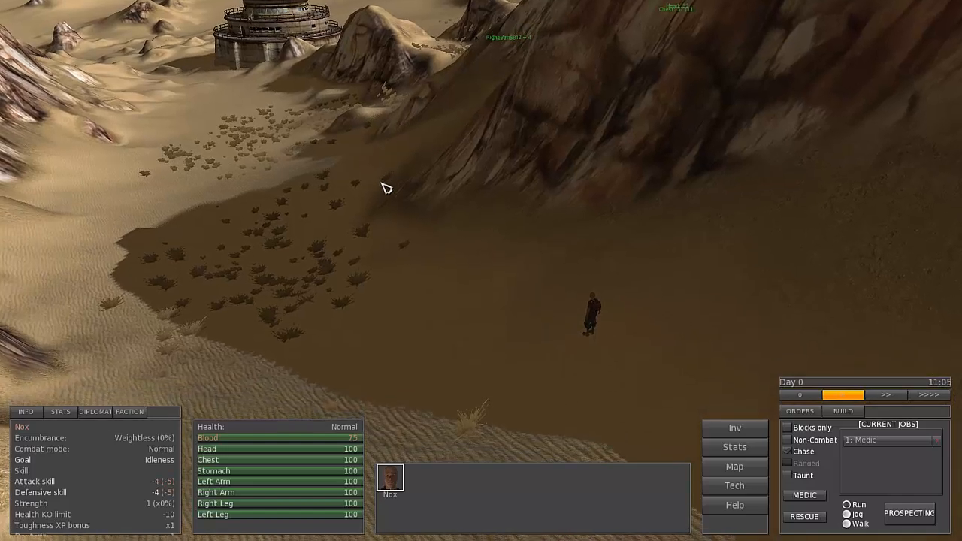
click(449, 188)
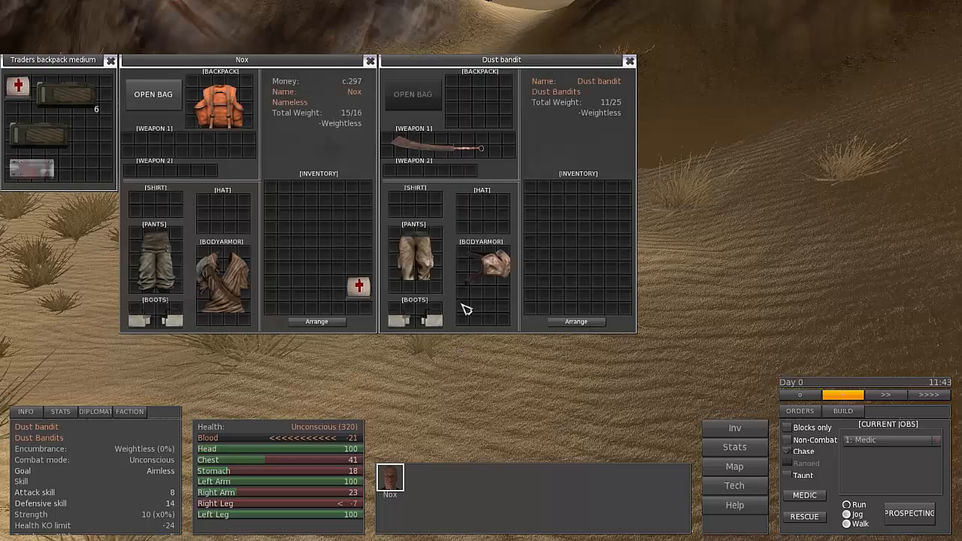
Move the dust bandit's body armour into Nox's inventory
drag(485, 271, 293, 199)
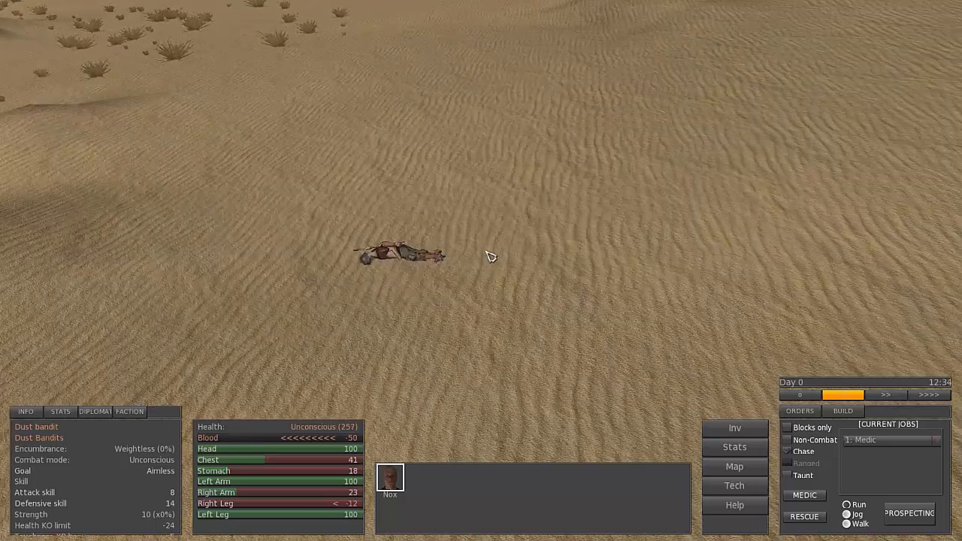
mouse_move(477, 260)
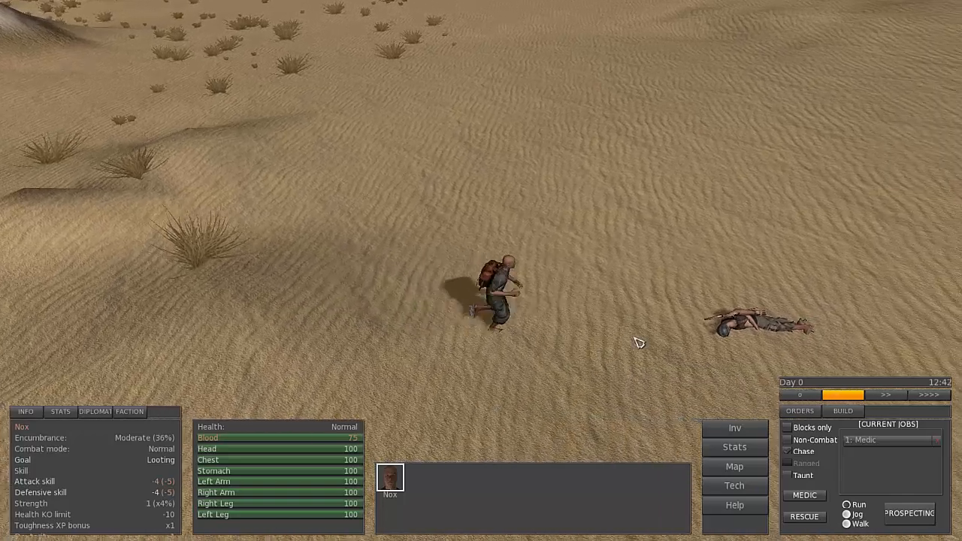
Order Nox to loot the downed bandit's body
click(735, 427)
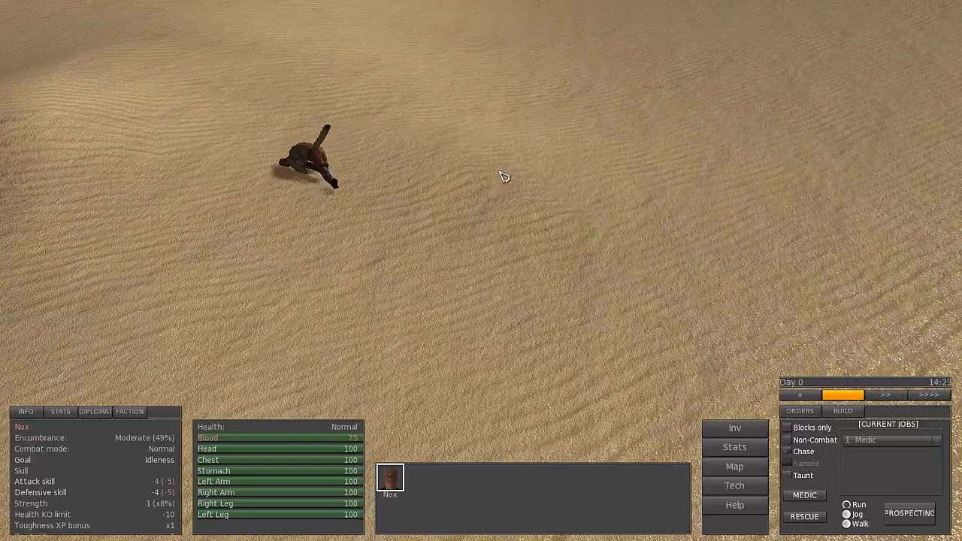
Order Nox to loot the nearby bandit and Arrange the trader's backpack items
click(734, 428)
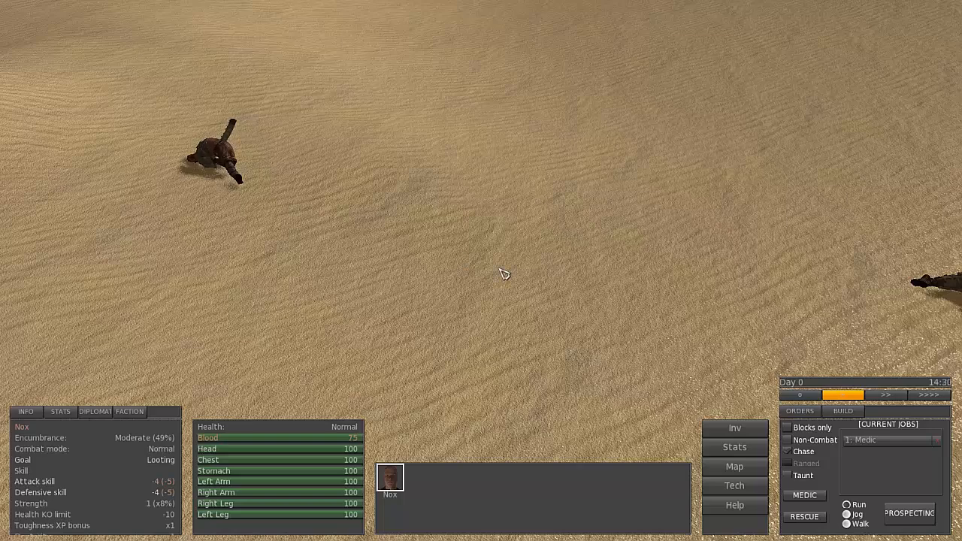
click(734, 428)
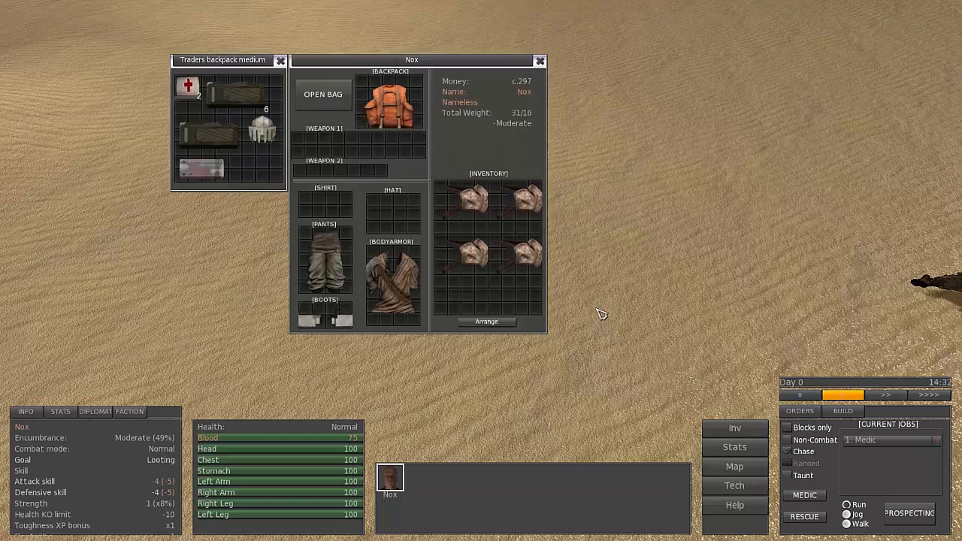
mouse_move(392, 281)
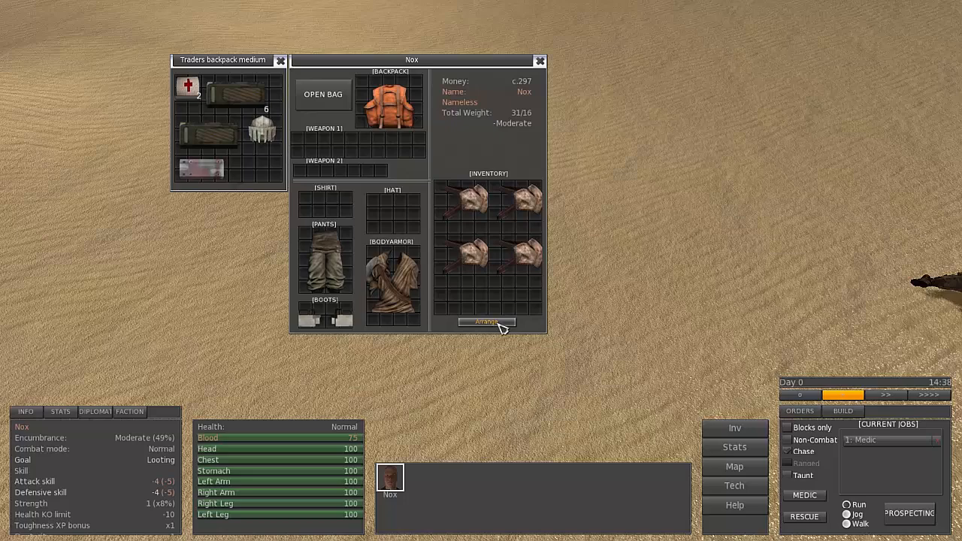
click(485, 322)
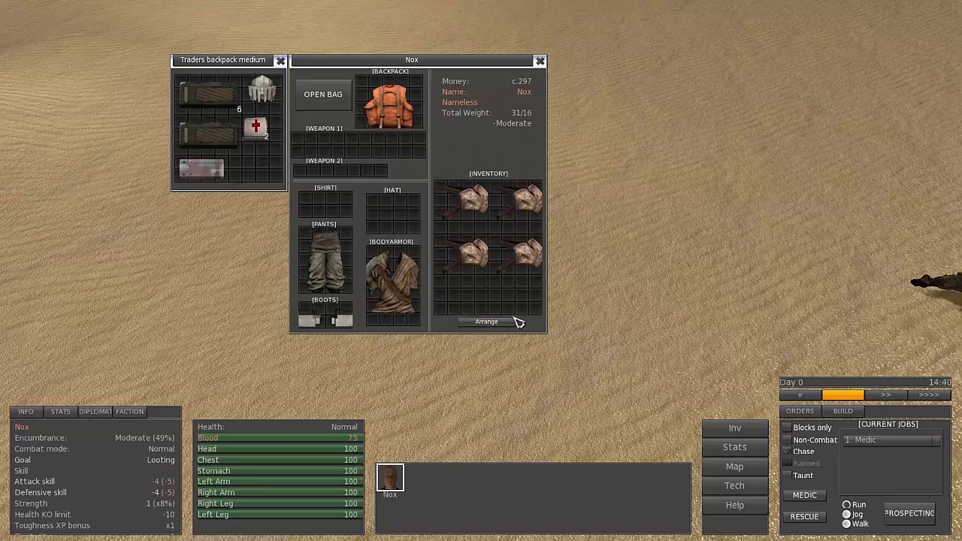
mouse_move(421, 186)
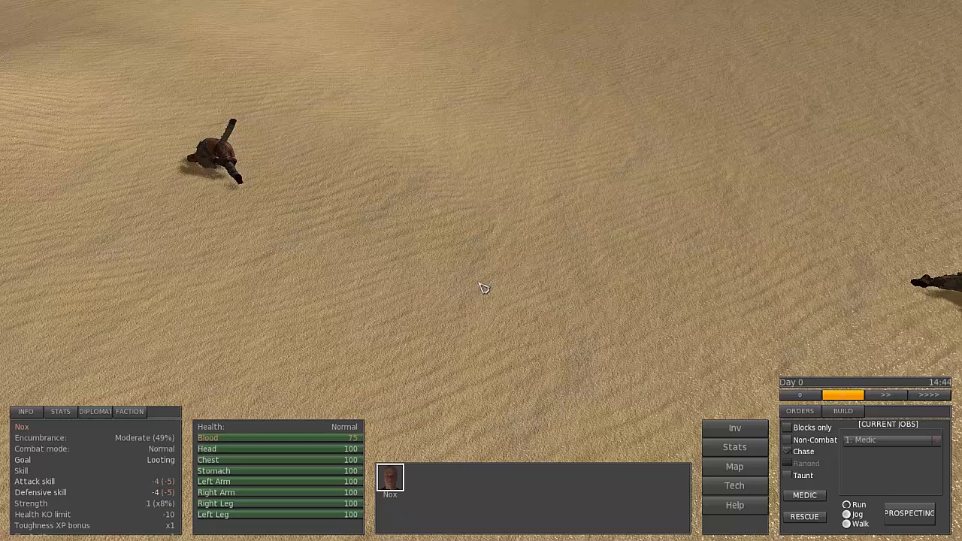
click(735, 428)
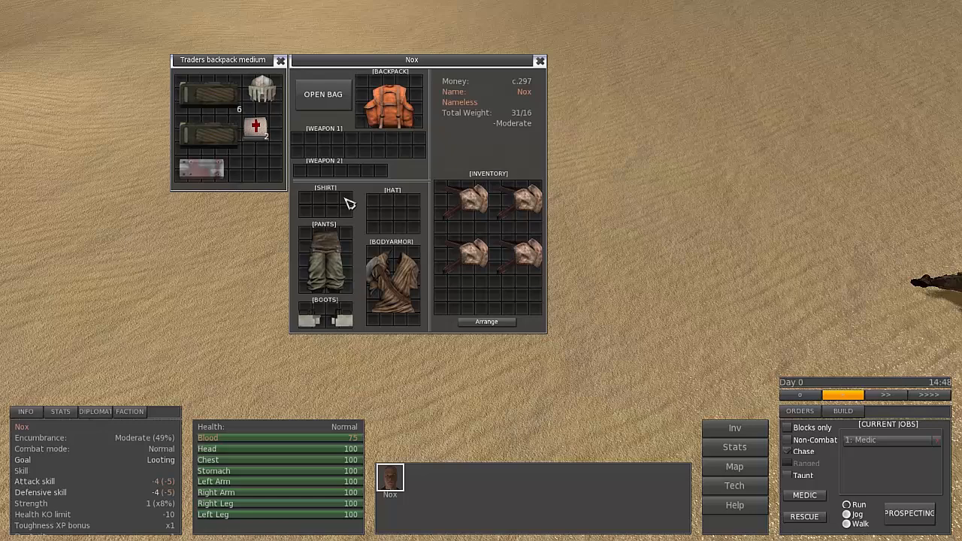
mouse_move(291, 125)
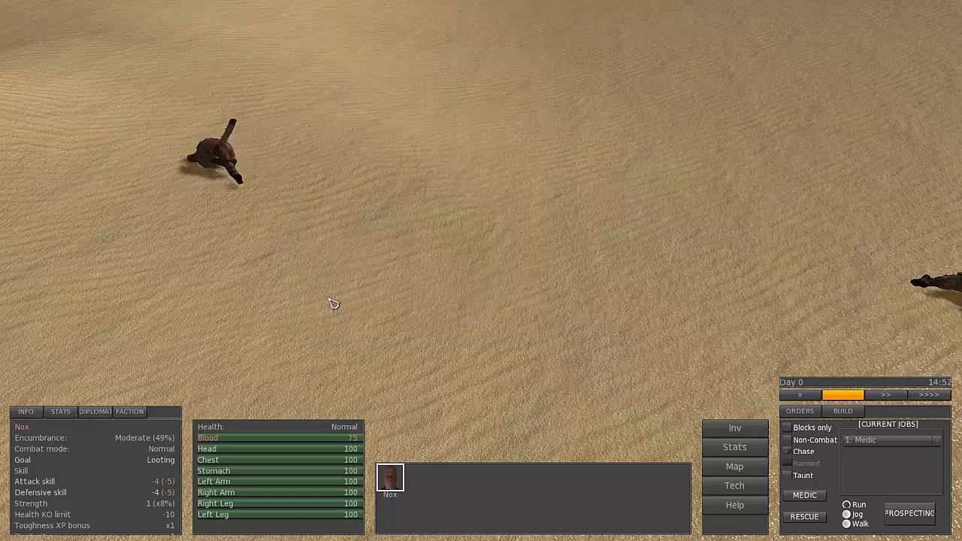
mouse_move(406, 495)
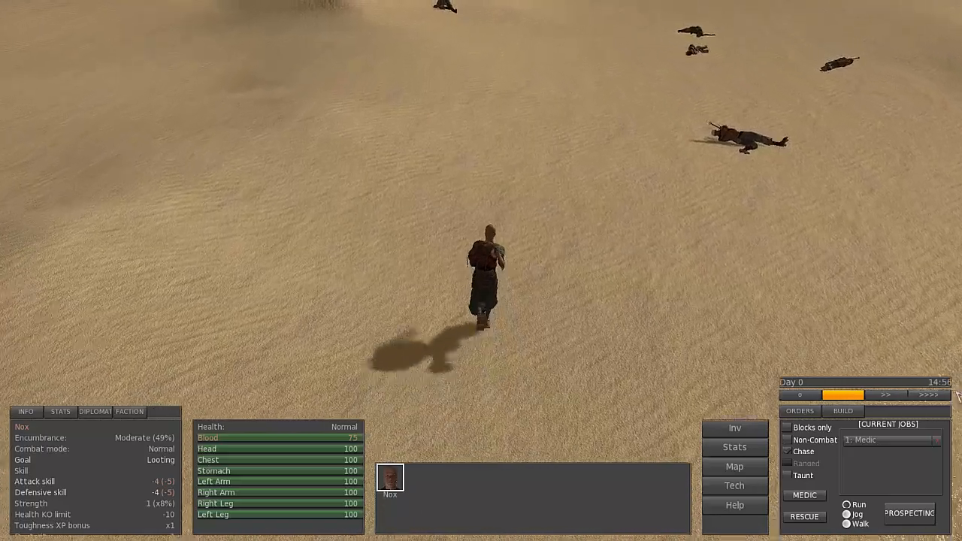
Loot the downed dust bandit boss, shifting an armour piece into his inventory
click(929, 394)
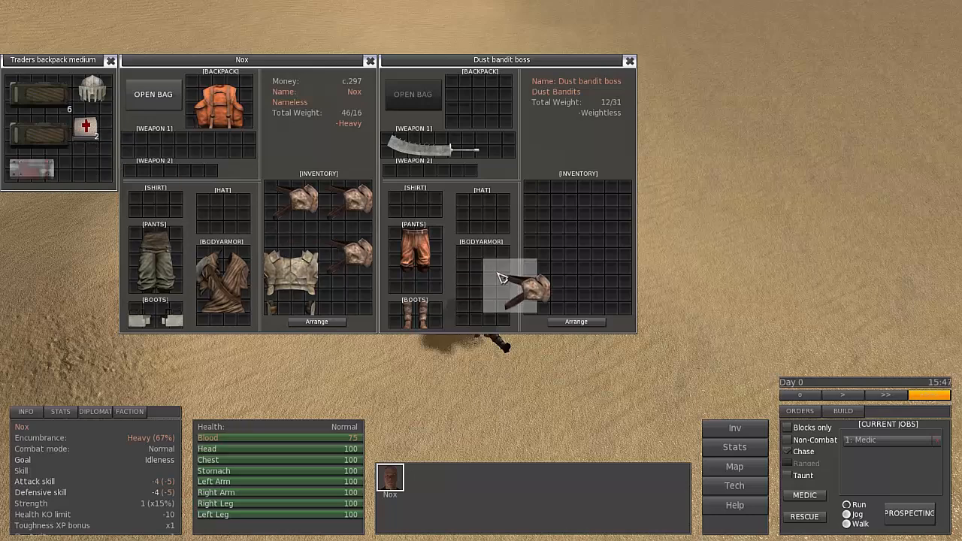
drag(507, 289, 575, 211)
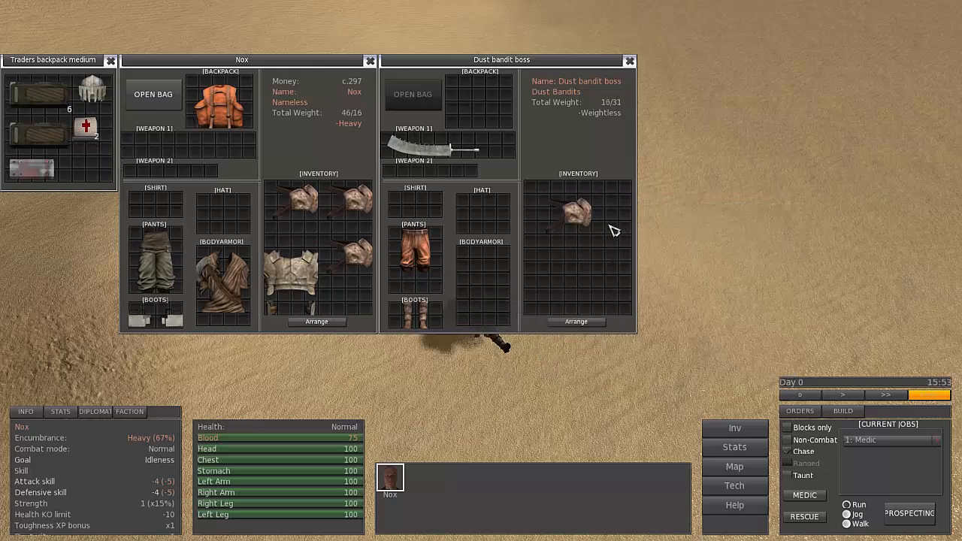
mouse_move(415, 164)
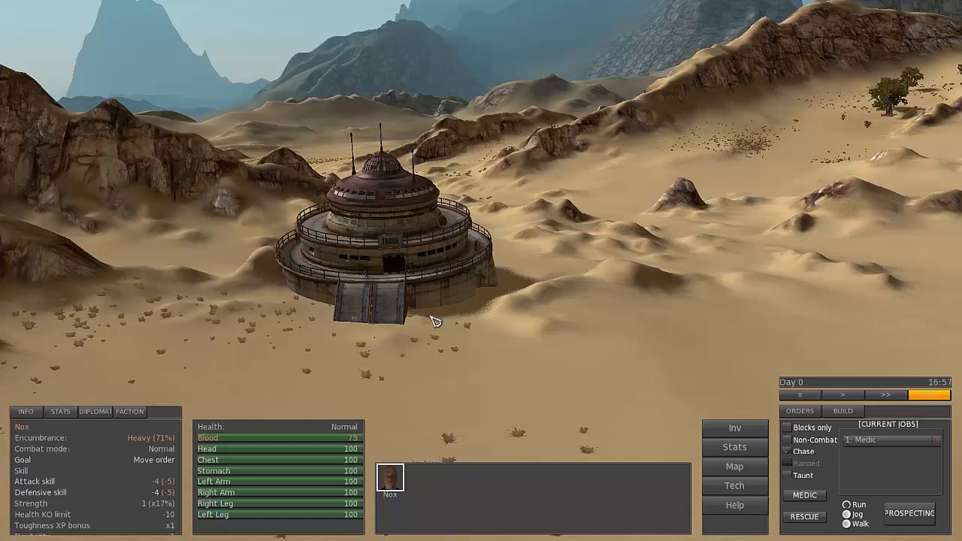
mouse_move(342, 357)
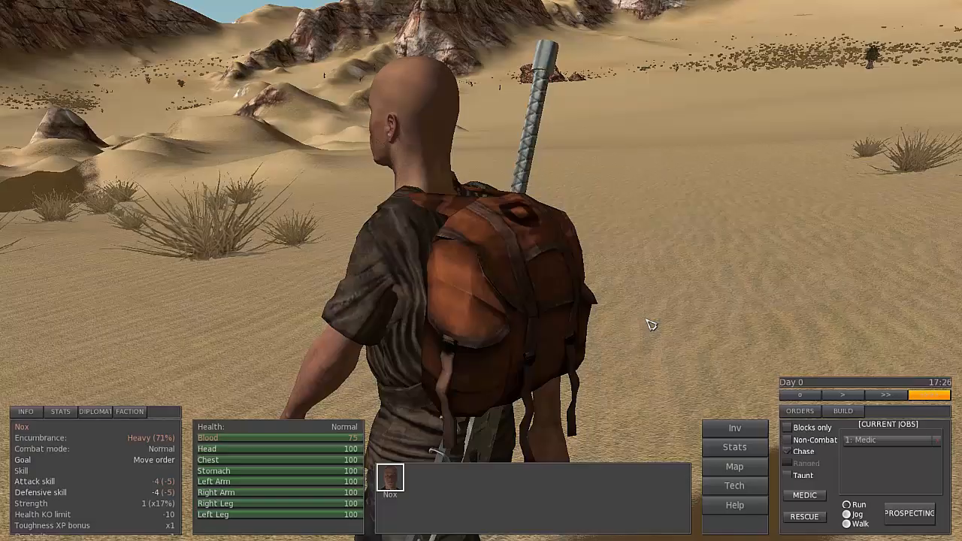
Check Nox's inventory, then talk to the domed outpost's boss
click(734, 427)
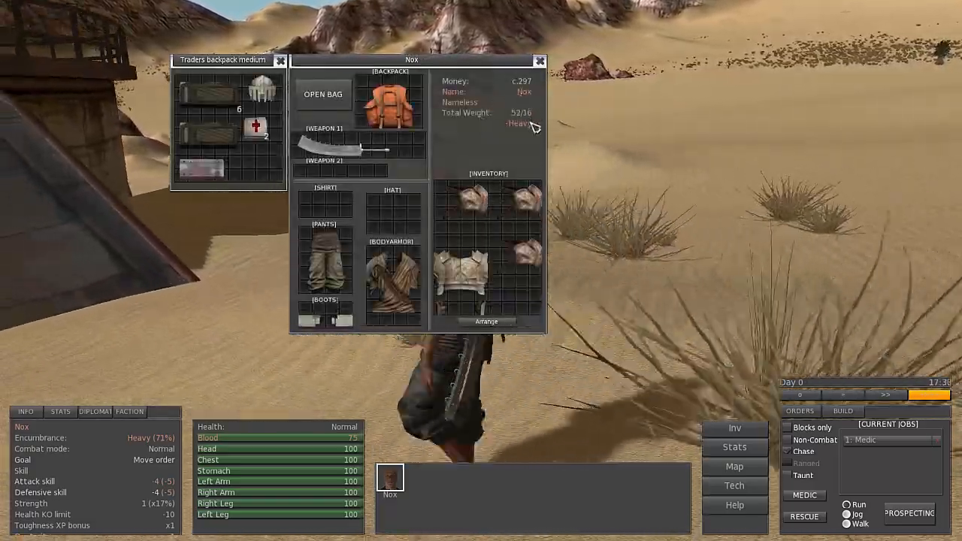
click(540, 60)
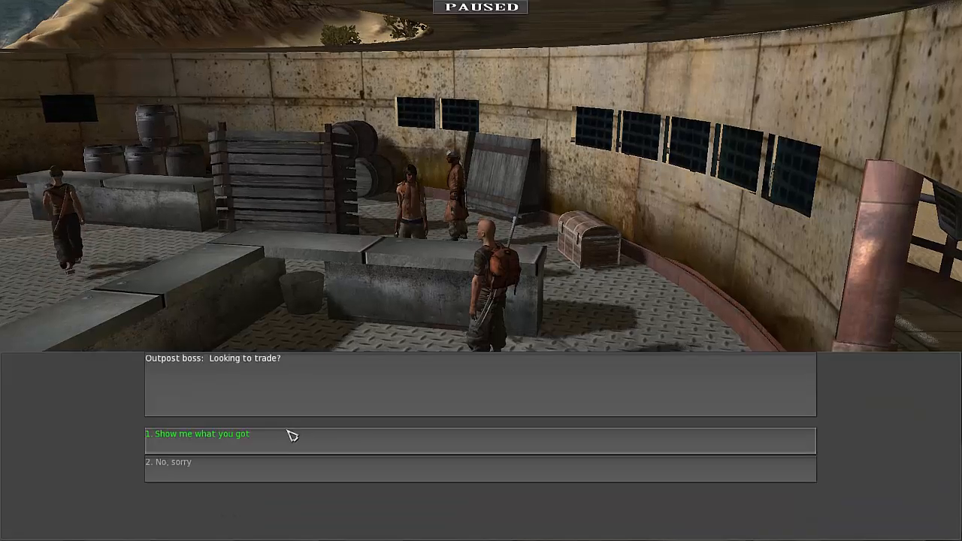
Choose 'Show me what you got' to sell Nox's loot, reaching c.4478
click(197, 433)
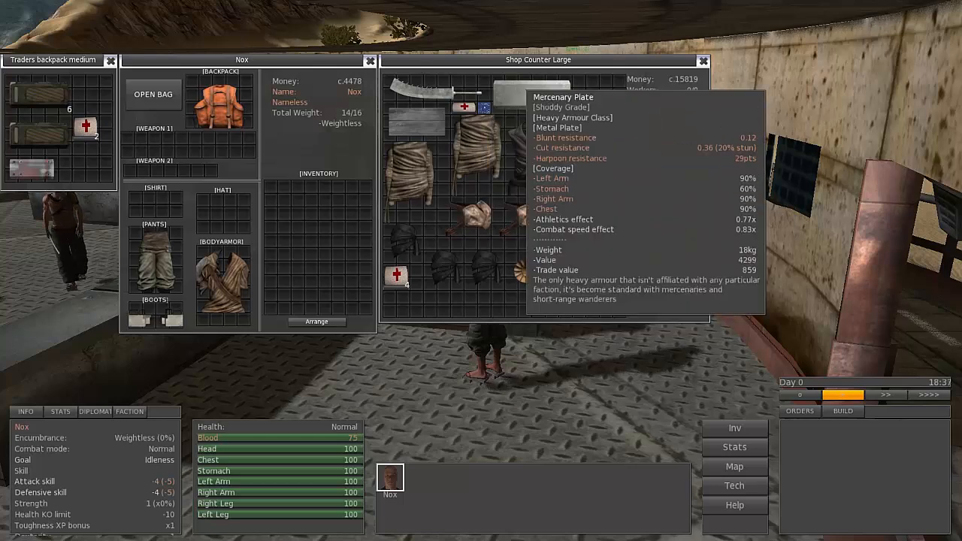
mouse_move(563, 226)
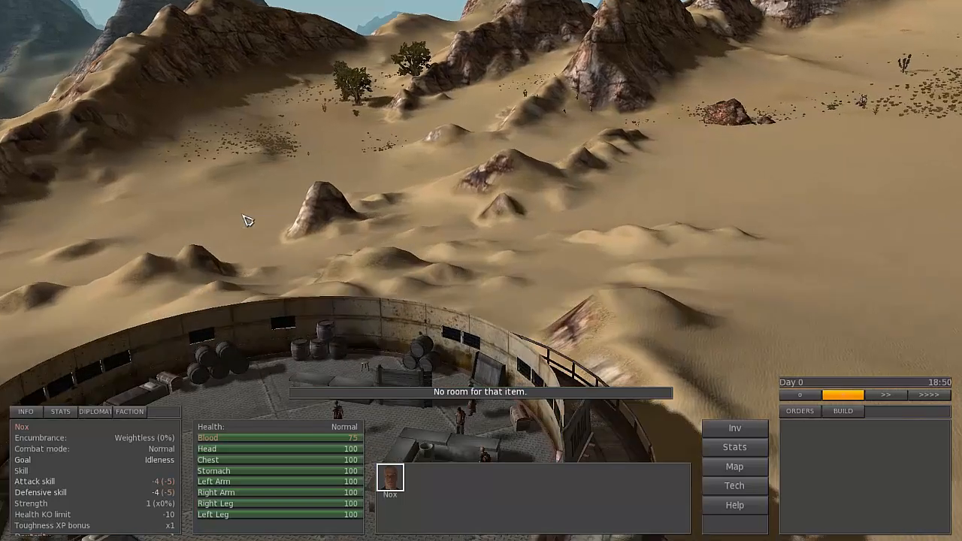
Walk Nox into the desert and view his blade and Mercenary Plate armour
click(735, 467)
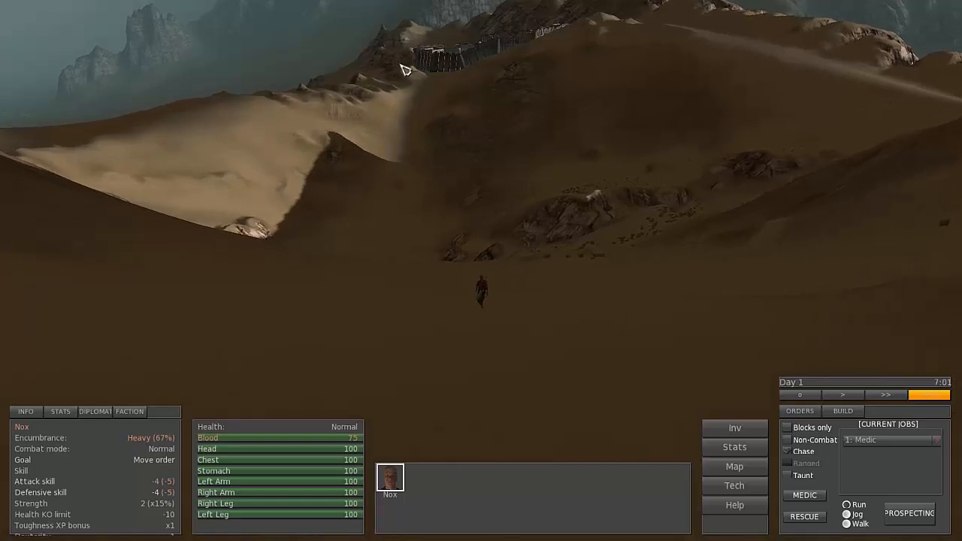
click(734, 427)
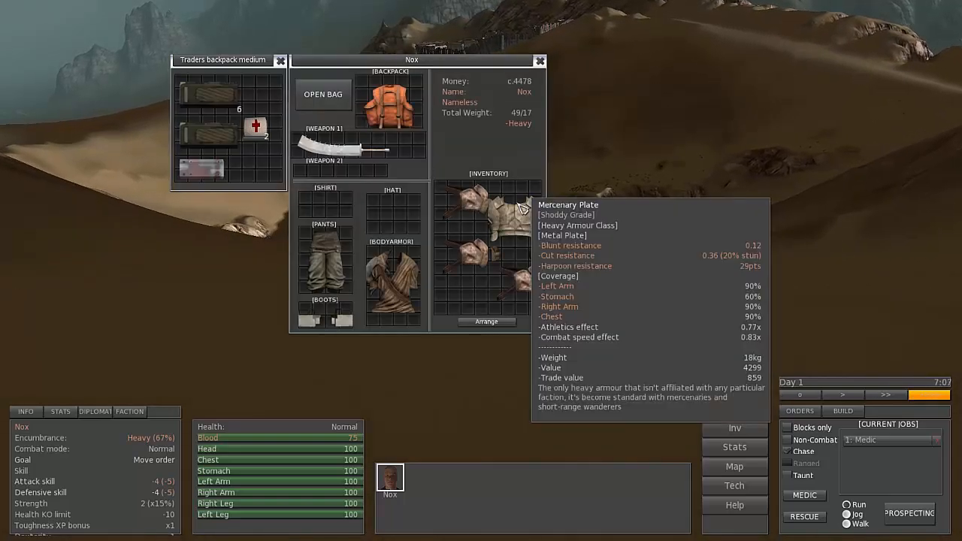
mouse_move(526, 278)
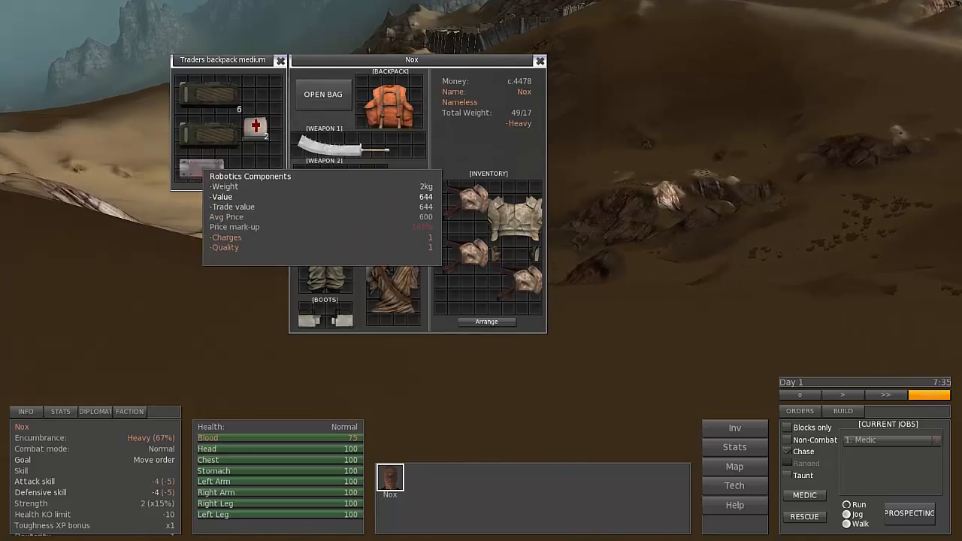
mouse_move(180, 244)
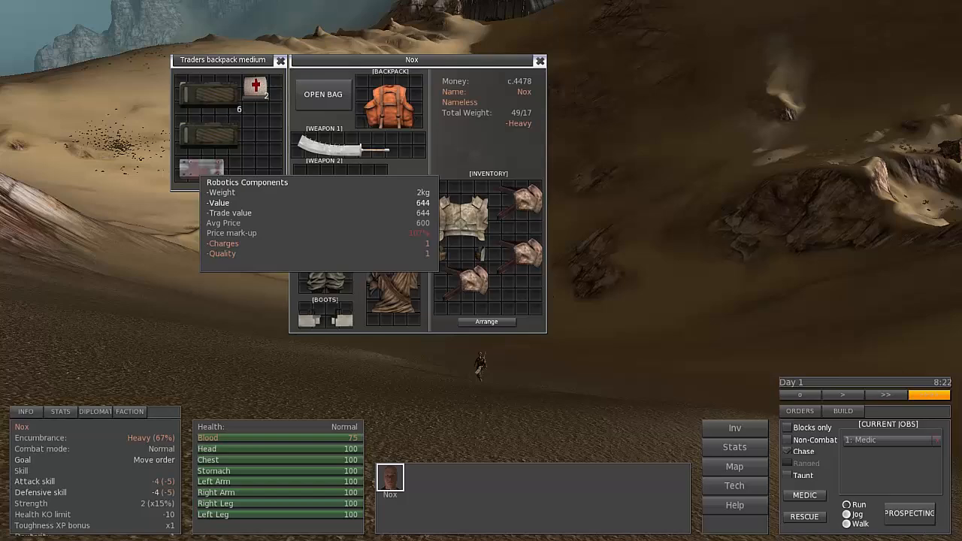
Close Nox's inventory and the trader's backpack windows
click(540, 60)
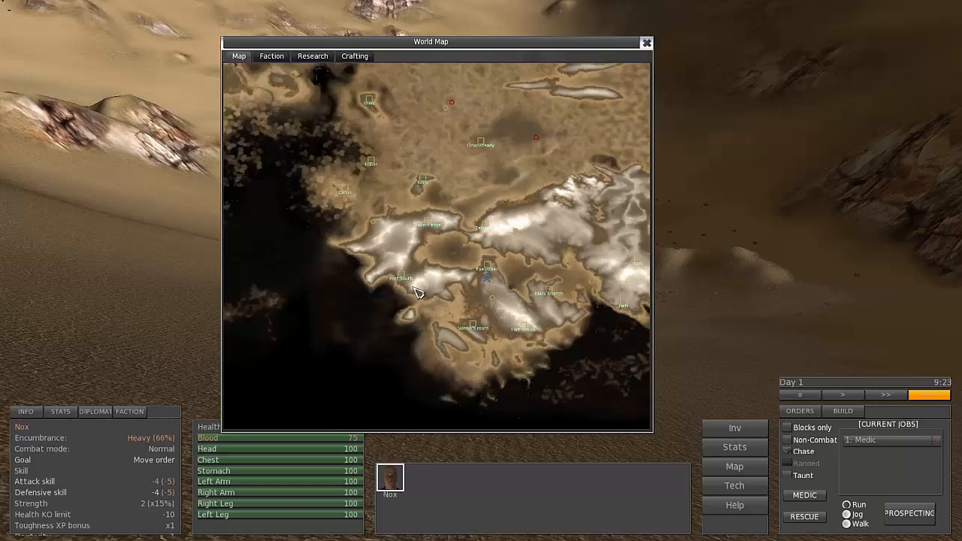
click(646, 42)
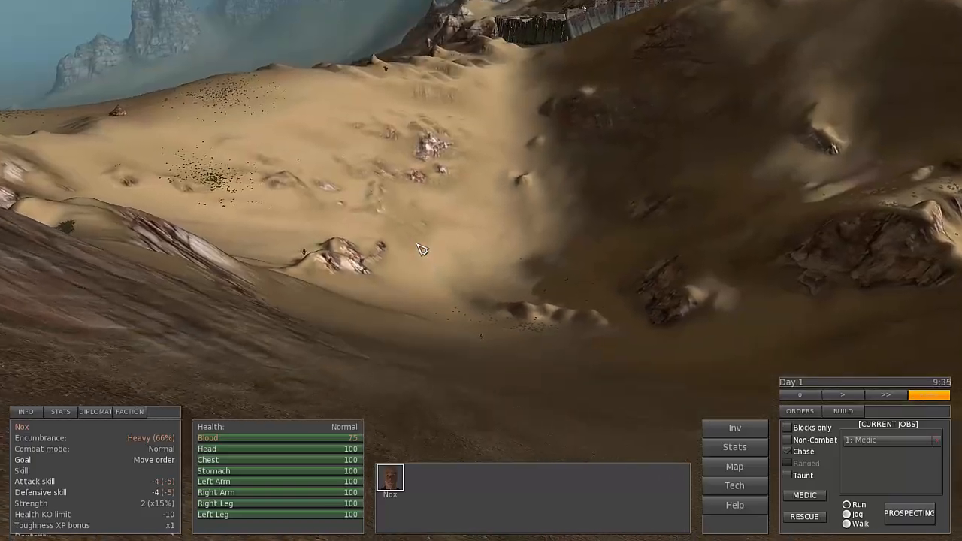
click(734, 466)
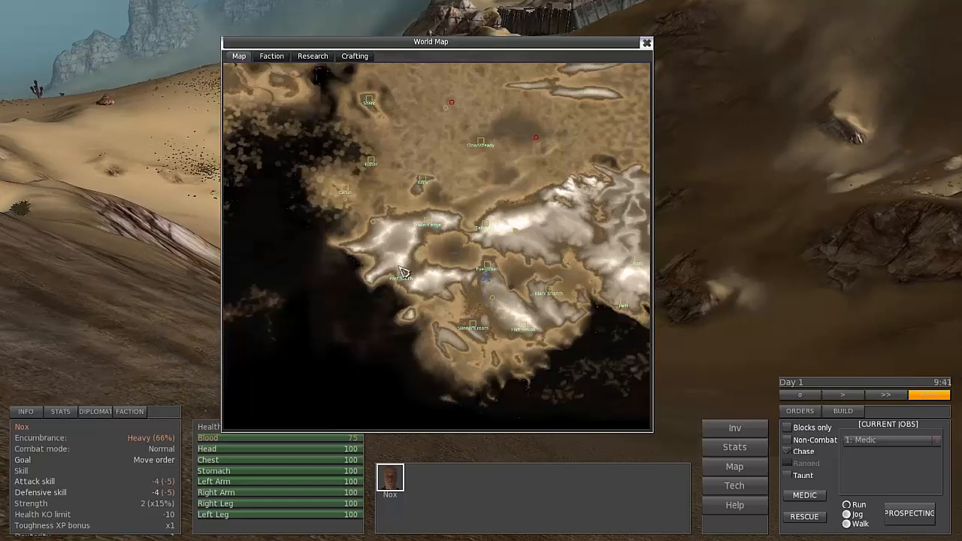
mouse_move(397, 292)
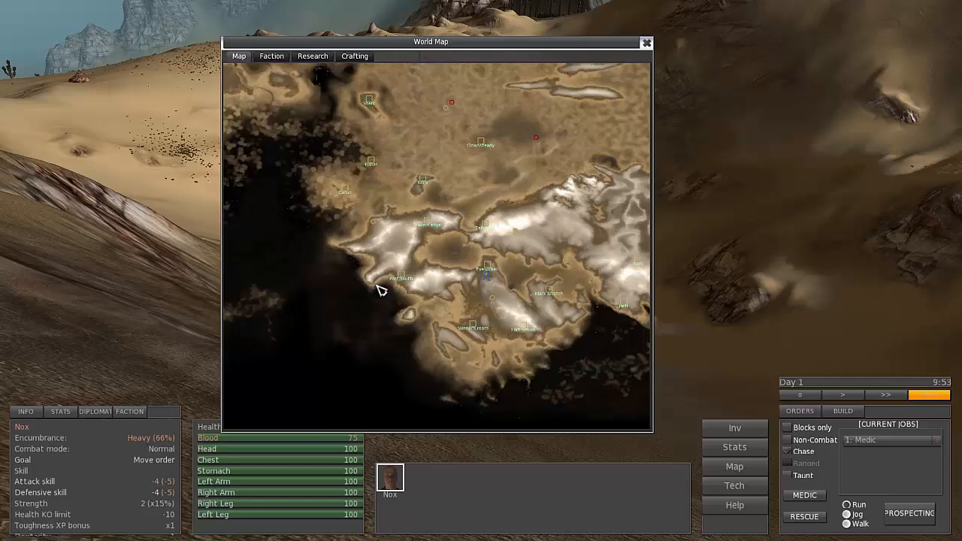
click(645, 42)
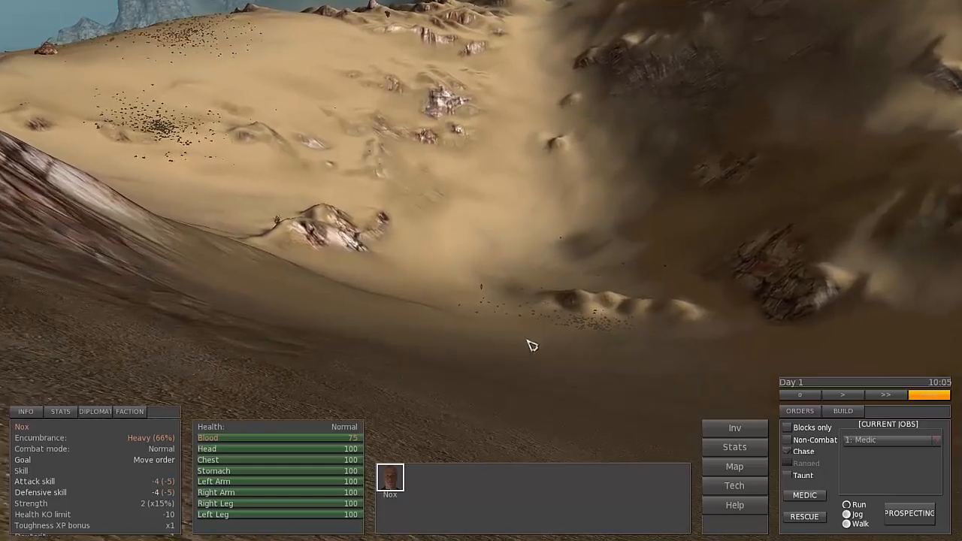
click(735, 466)
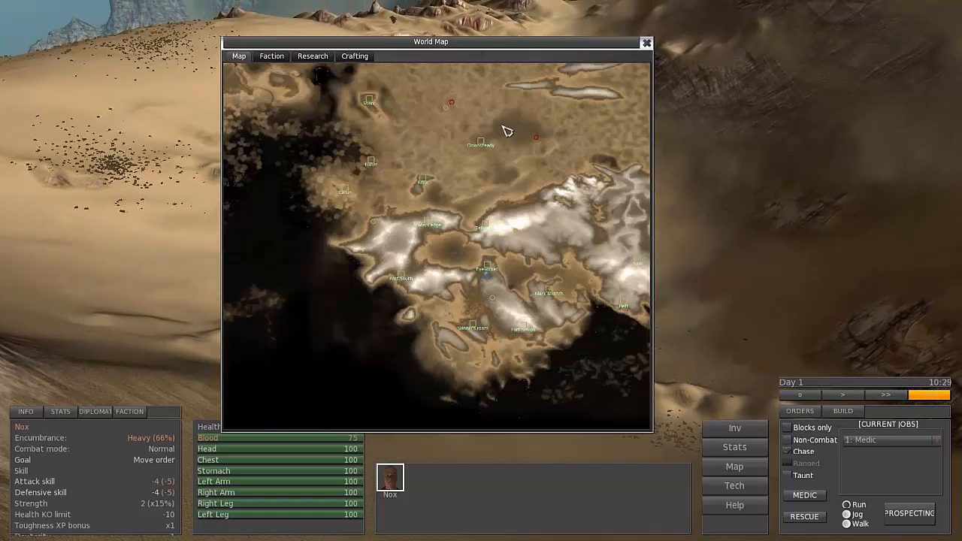
mouse_move(451, 106)
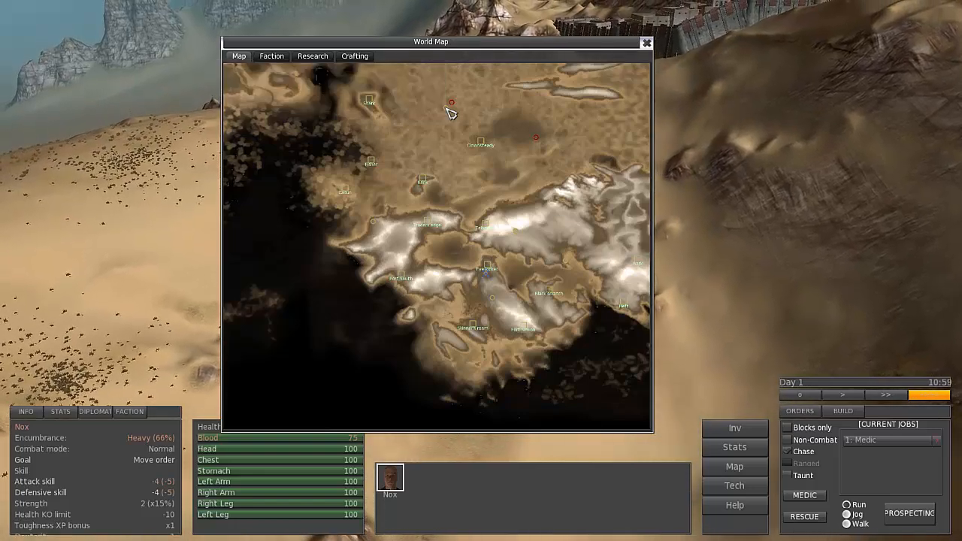
click(646, 42)
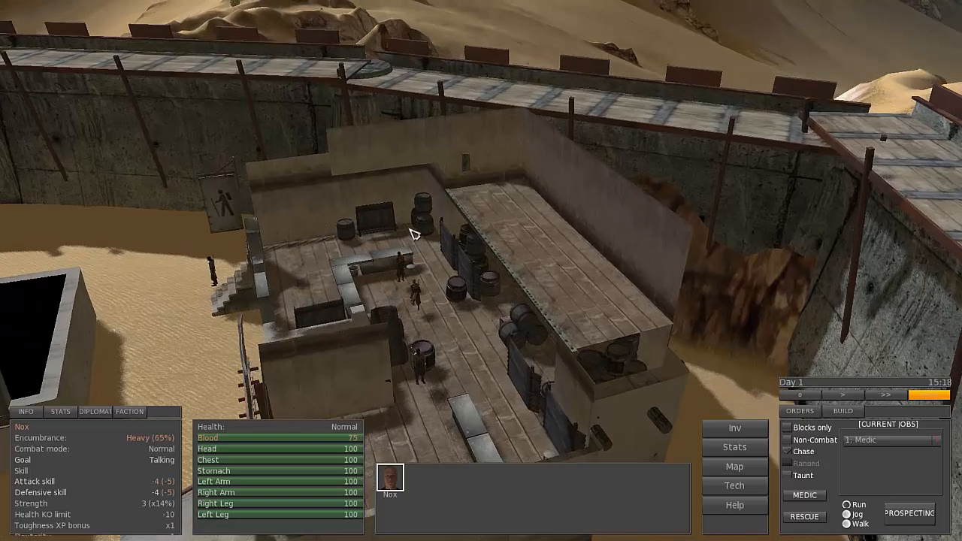
Order Nox to walk on toward the outpost's other buildings
click(735, 428)
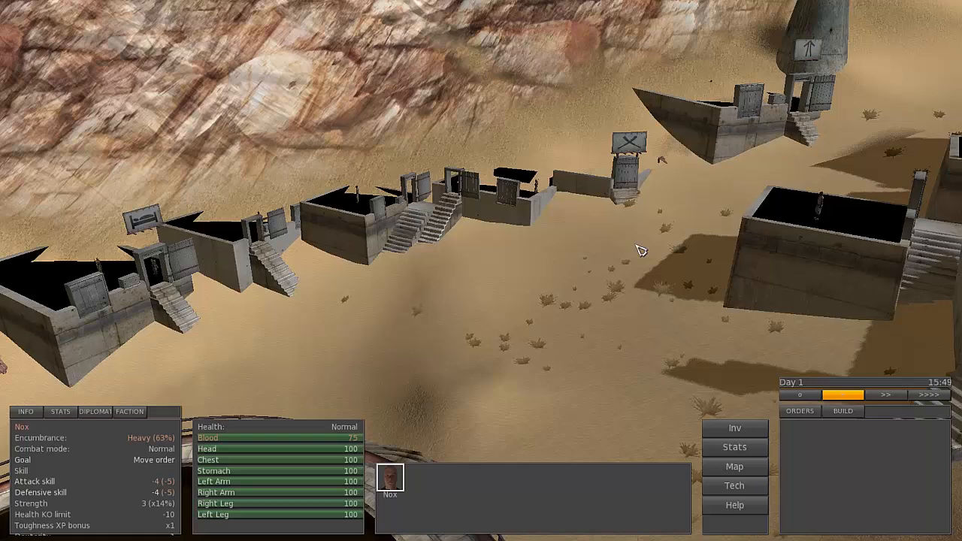
mouse_move(397, 511)
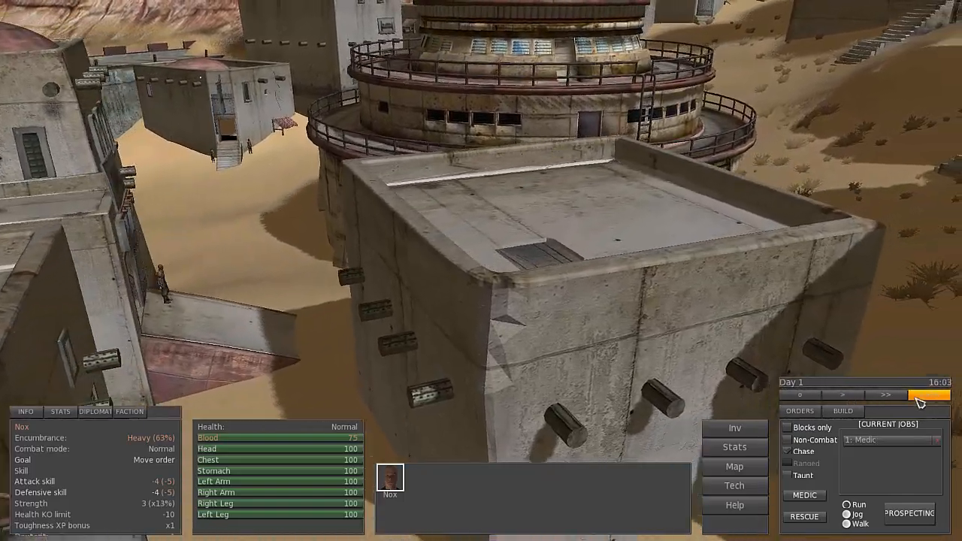
Change the game speed while Nox travels to the TRADE building
click(734, 427)
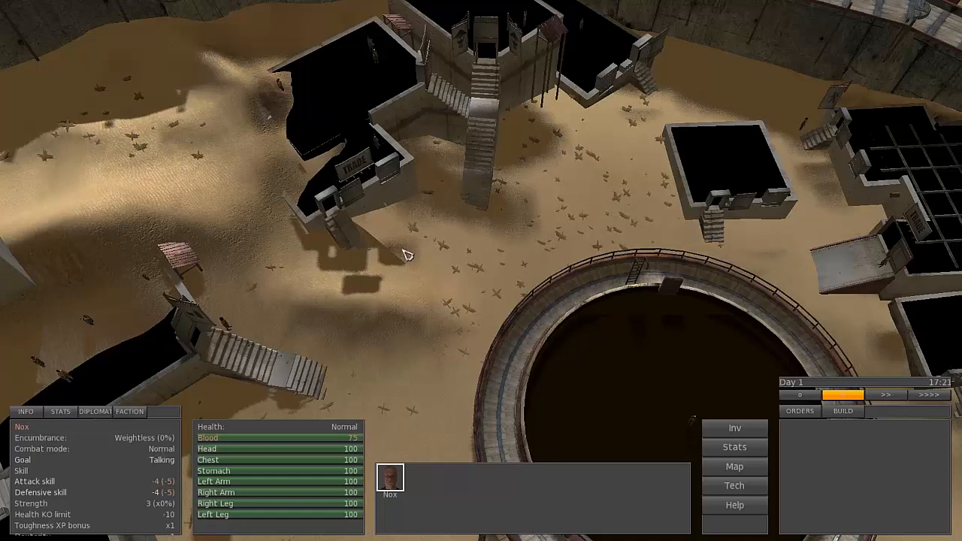
Ask the trader to show their goods, opening the shop counter
click(885, 394)
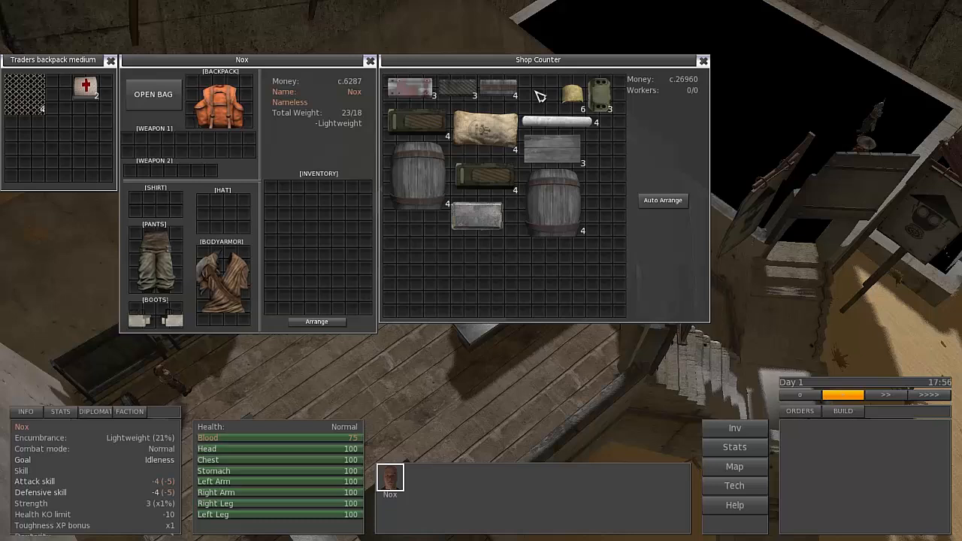
mouse_move(556, 139)
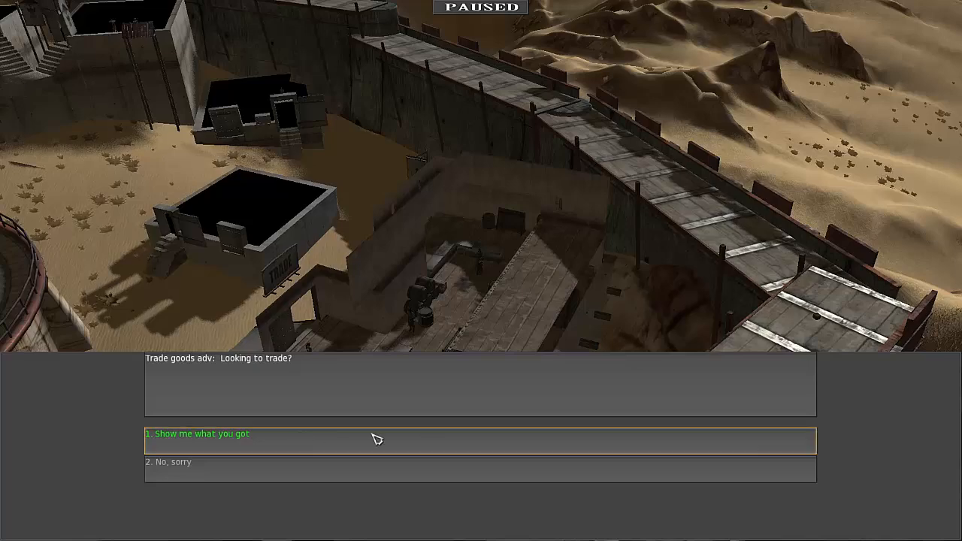
mouse_move(244, 439)
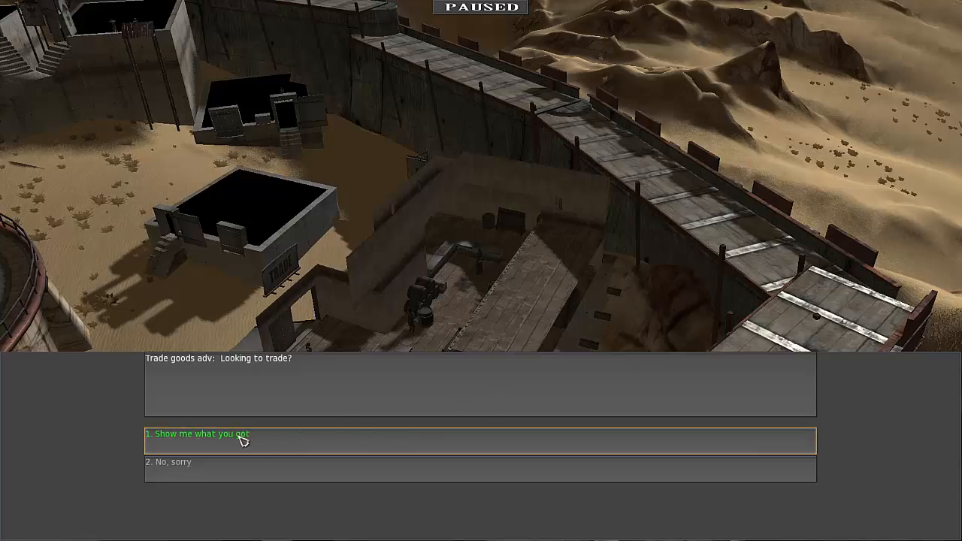
Choose 'Show me what you got' to reopen the trader's stock
click(199, 433)
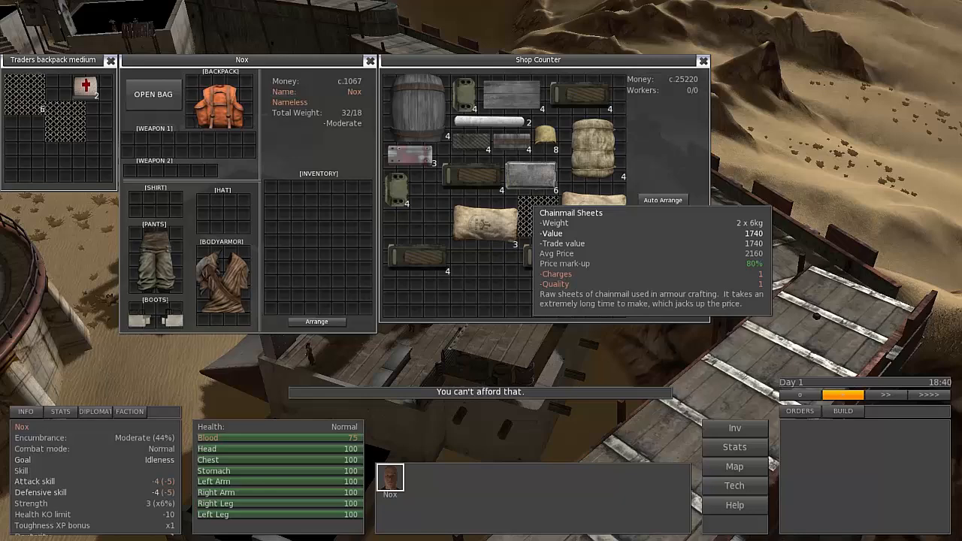
mouse_move(549, 312)
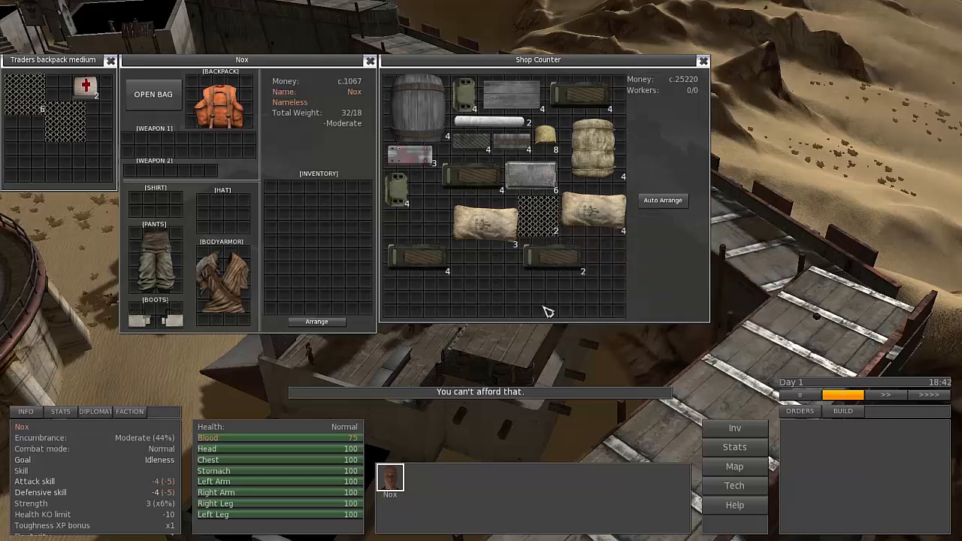
mouse_move(594, 218)
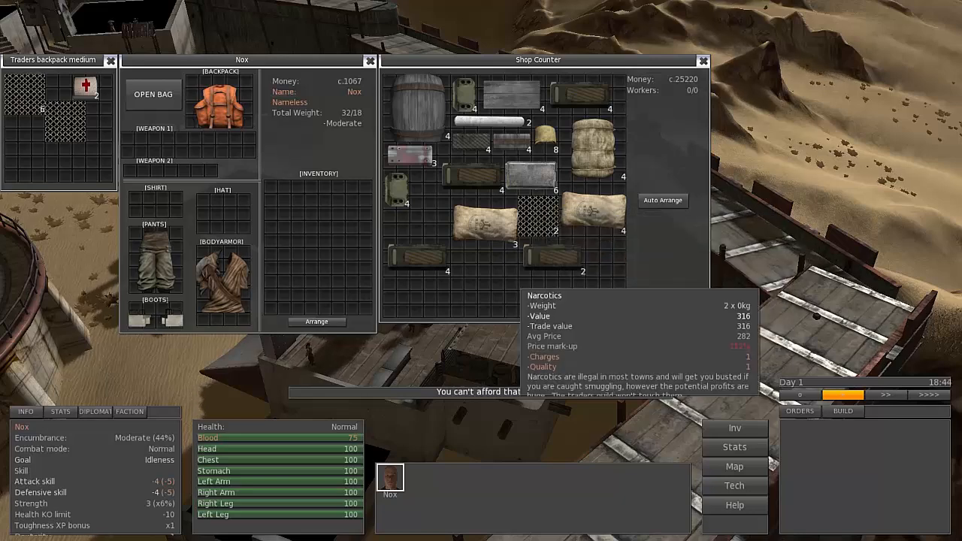